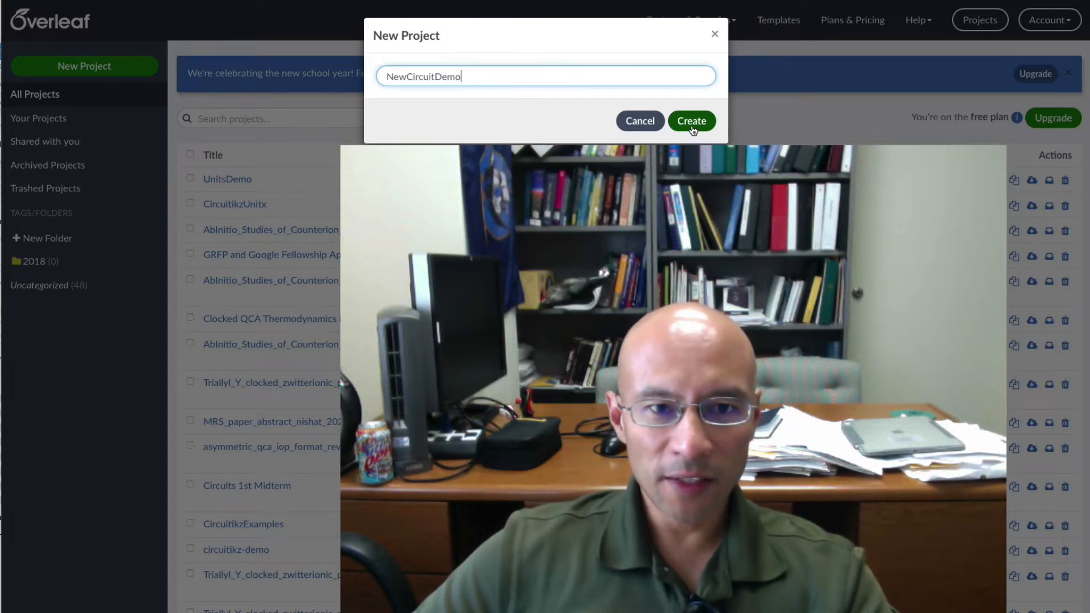
pyautogui.moveTo(644, 110)
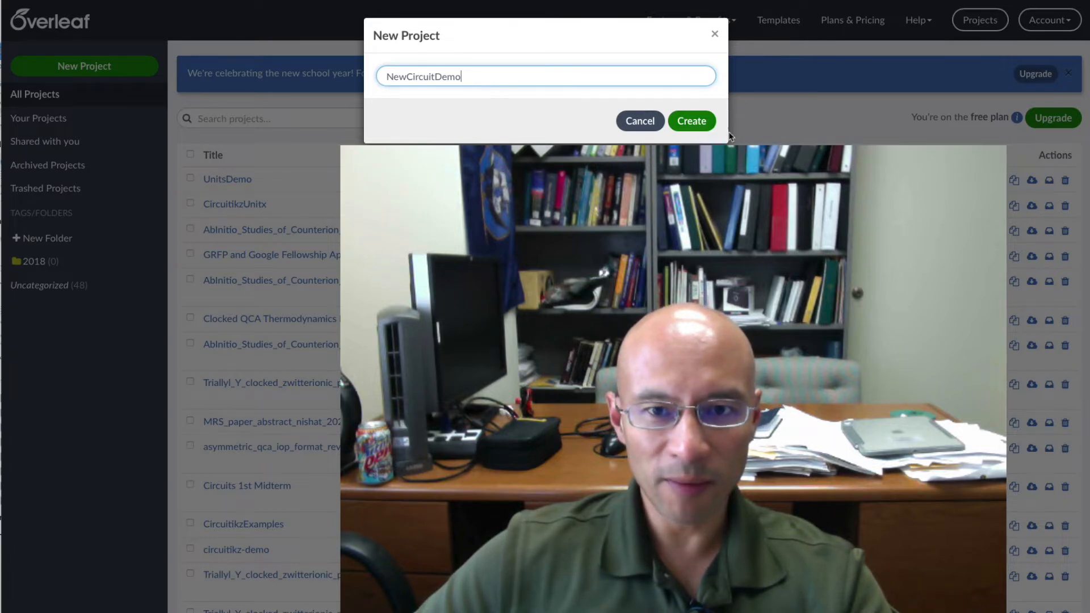
# Step: Create the new project NewCircuitDemo and open its editor
pyautogui.click(692, 120)
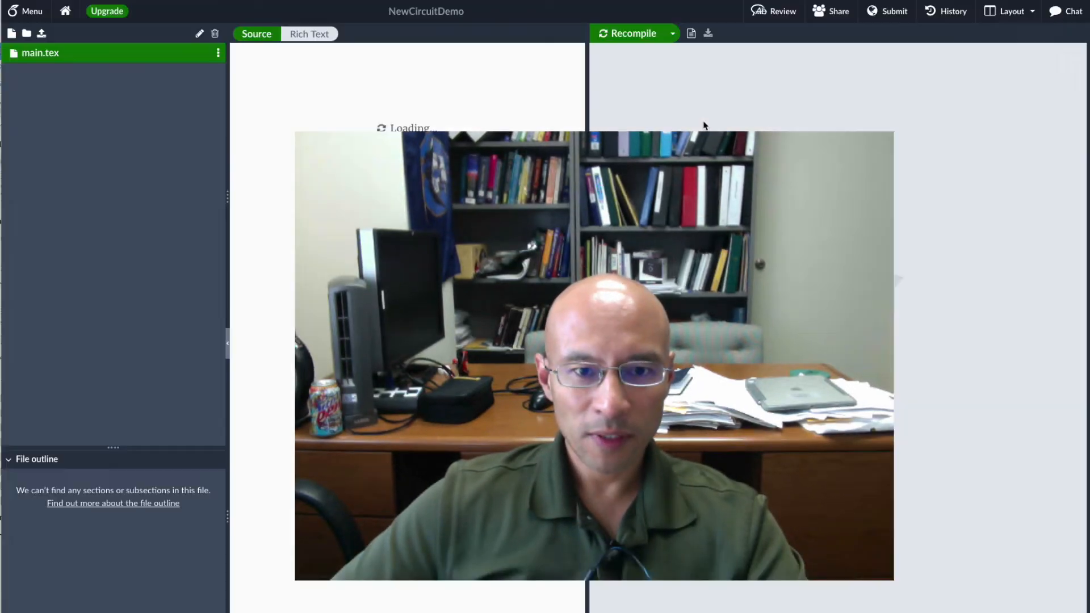
# Step: Set the author to Anonymous, load the circuitikz package below inputenc, and recompile
pyautogui.click(627, 33)
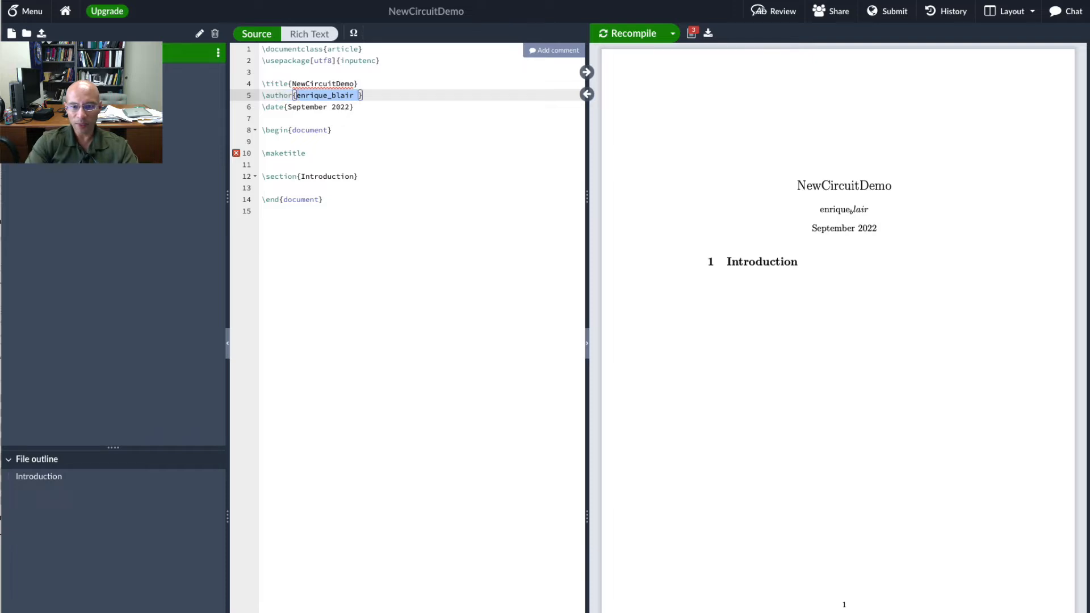
pyautogui.write('Anonymous}')
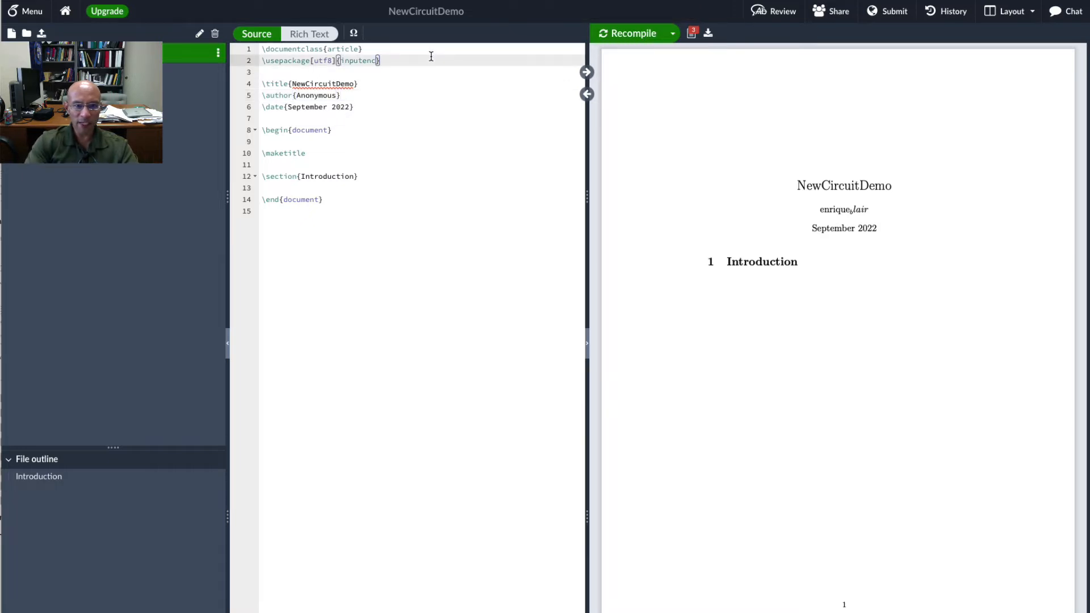
pyautogui.press('Enter')
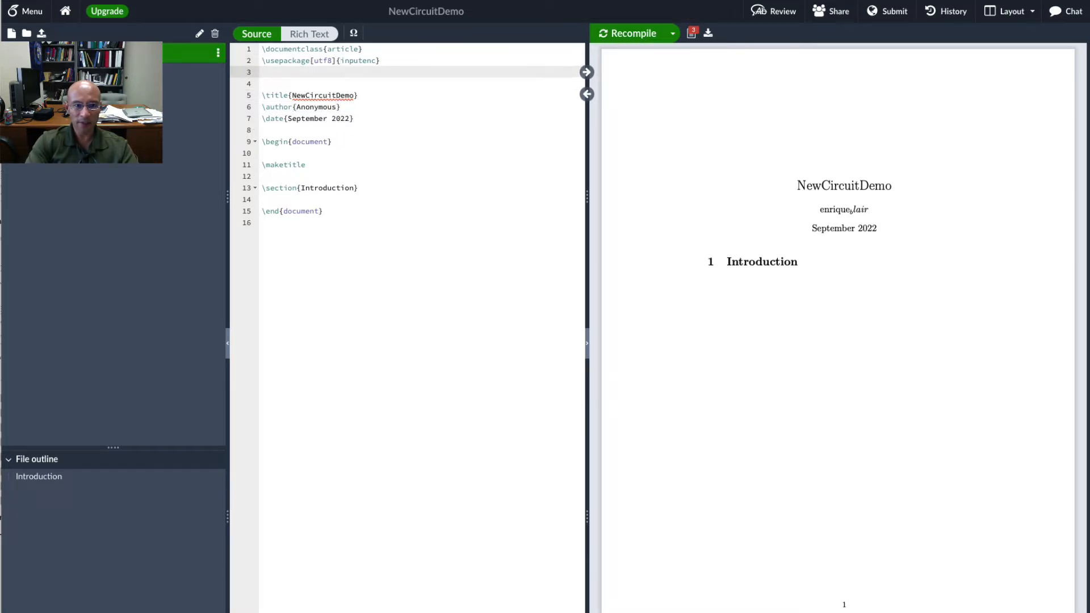
pyautogui.write('\\usepackage{circuitikz}')
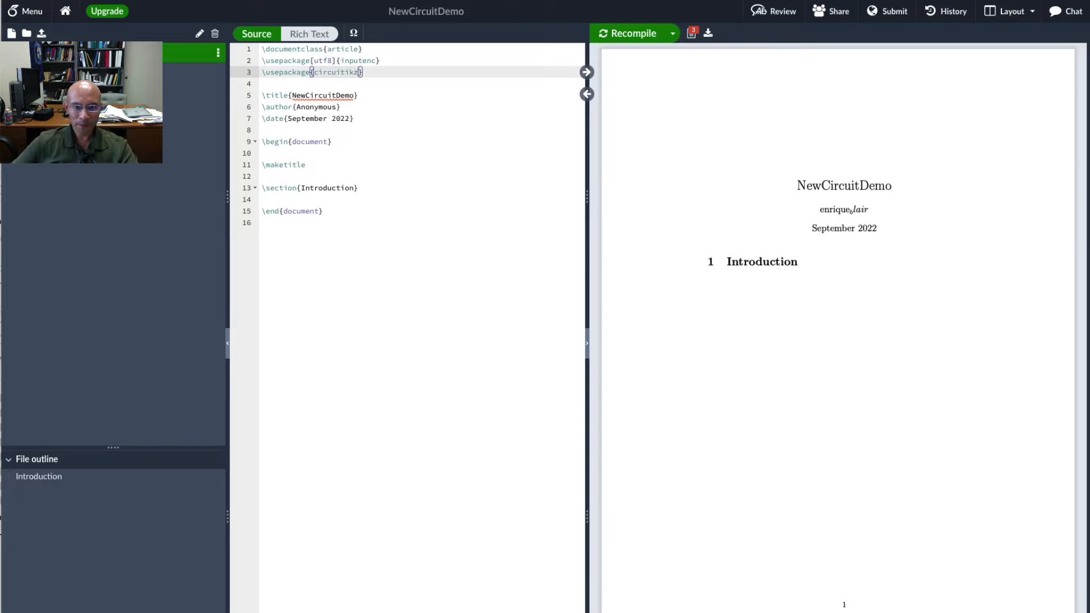
pyautogui.click(628, 33)
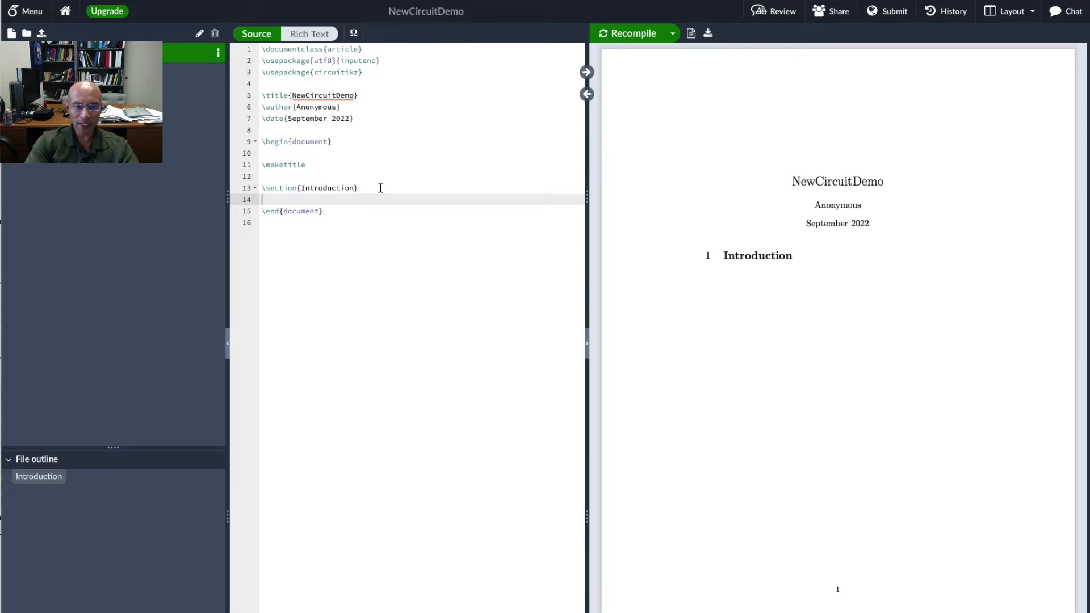
# Step: Add a figure whose circuitikz drawing is \draw (0,0) to [R] ++(4,0); and recompile to show the resistor
pyautogui.write('\\begin{')
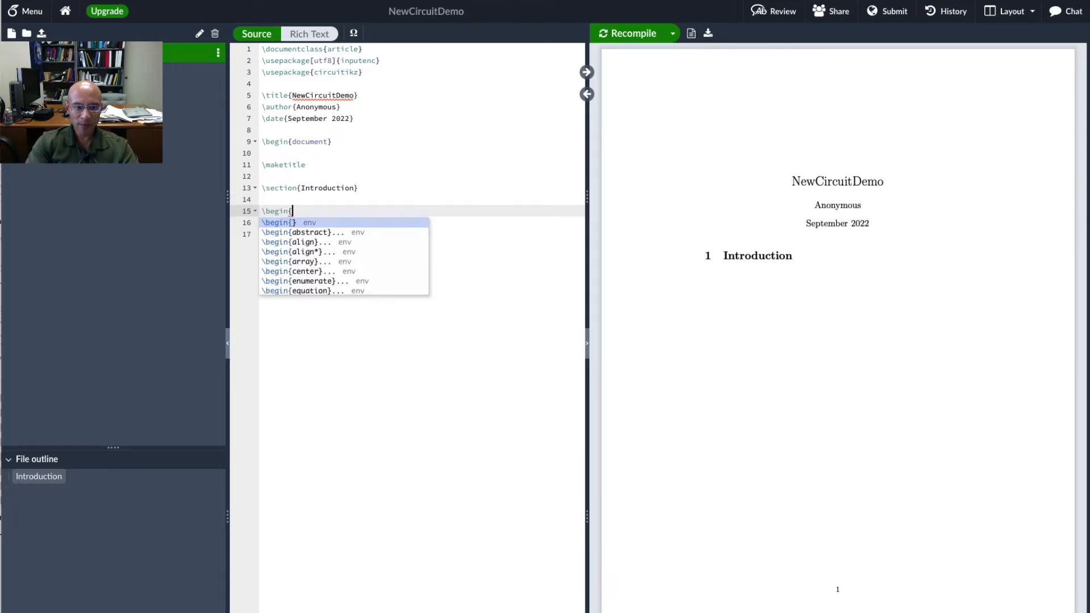
pyautogui.write('figure')
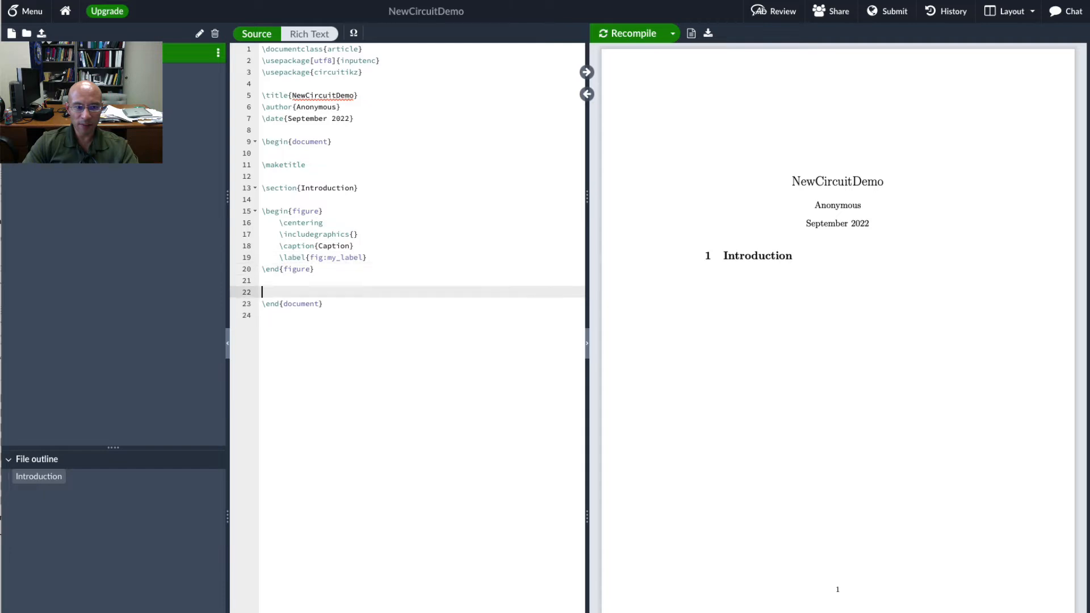
pyautogui.click(284, 234)
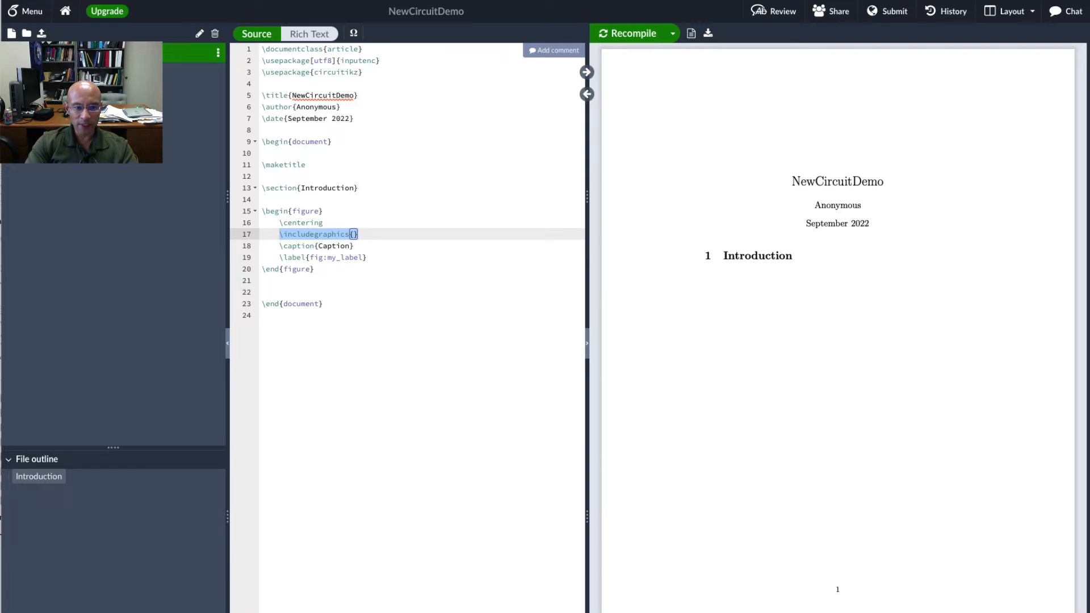
pyautogui.write('\\begin{circuitikz}')
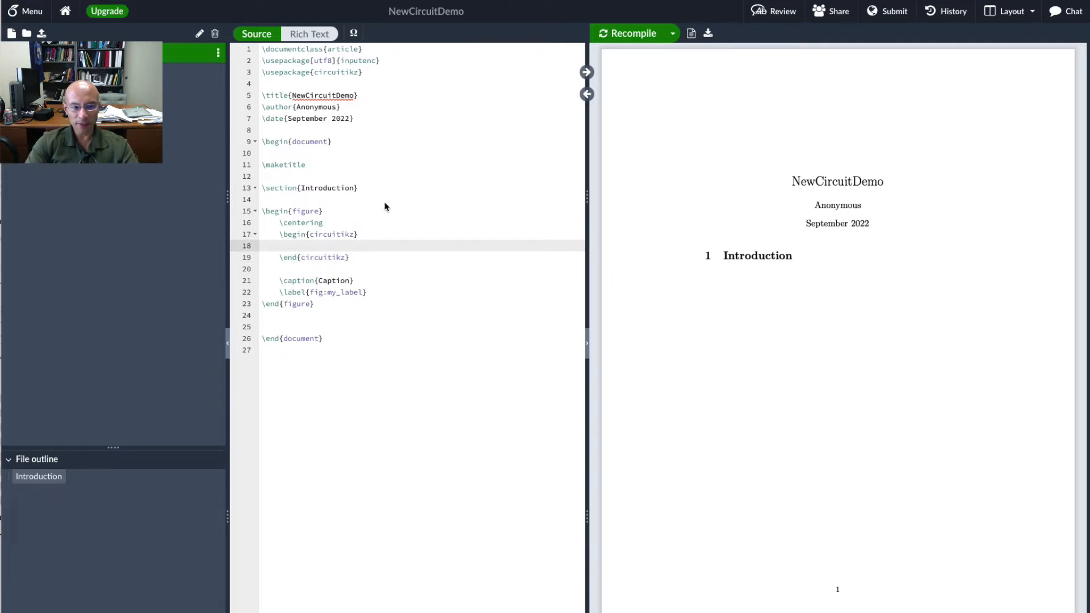
pyautogui.write('\\draw (0,0')
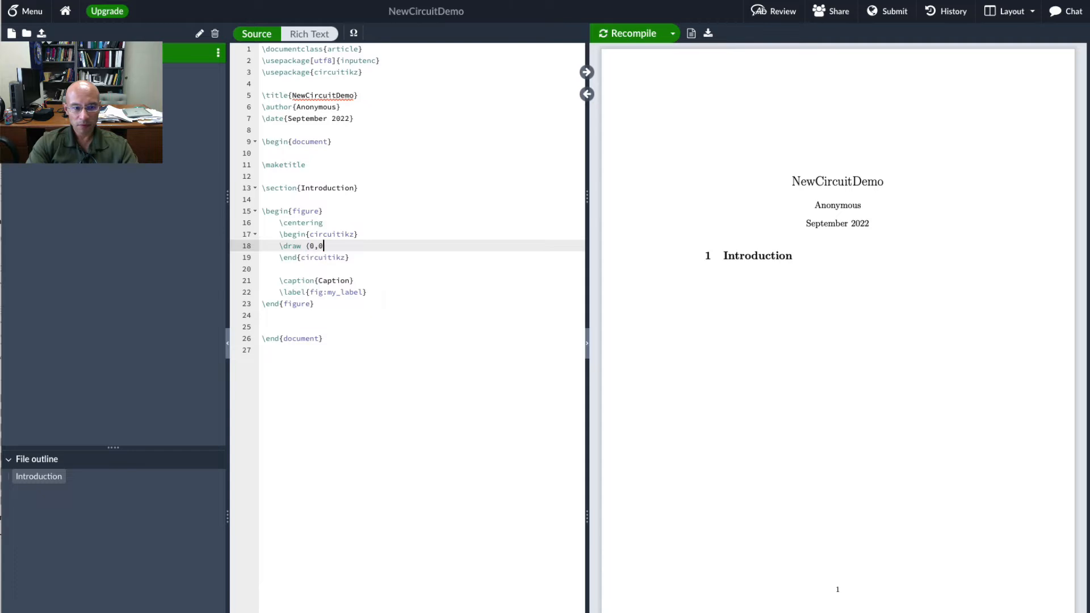
pyautogui.write('to [R] ++(4,0);')
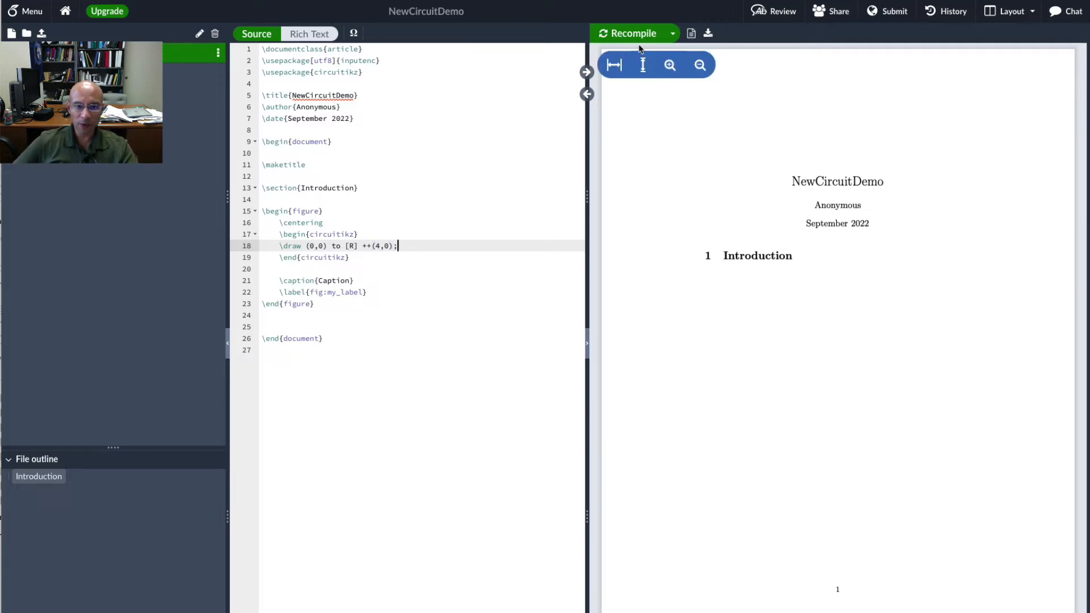
pyautogui.click(632, 33)
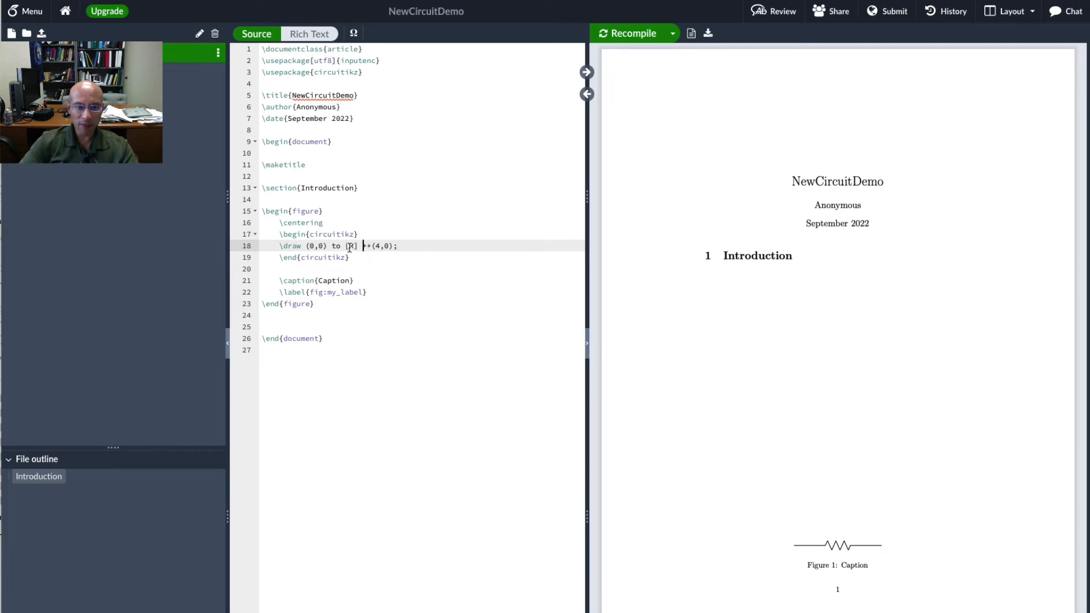
# Step: Load siunitx, label the resistor 5 kΩ via [R, l=$5 \; \text{k} \Omega$], and recompile
pyautogui.click(364, 73)
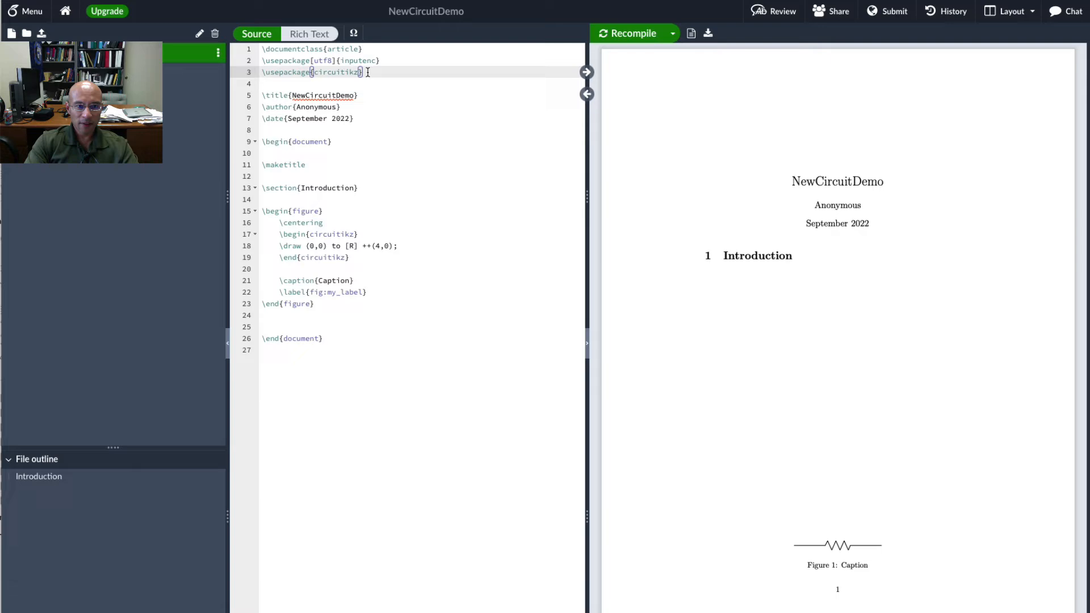
pyautogui.write('\\usepackage{')
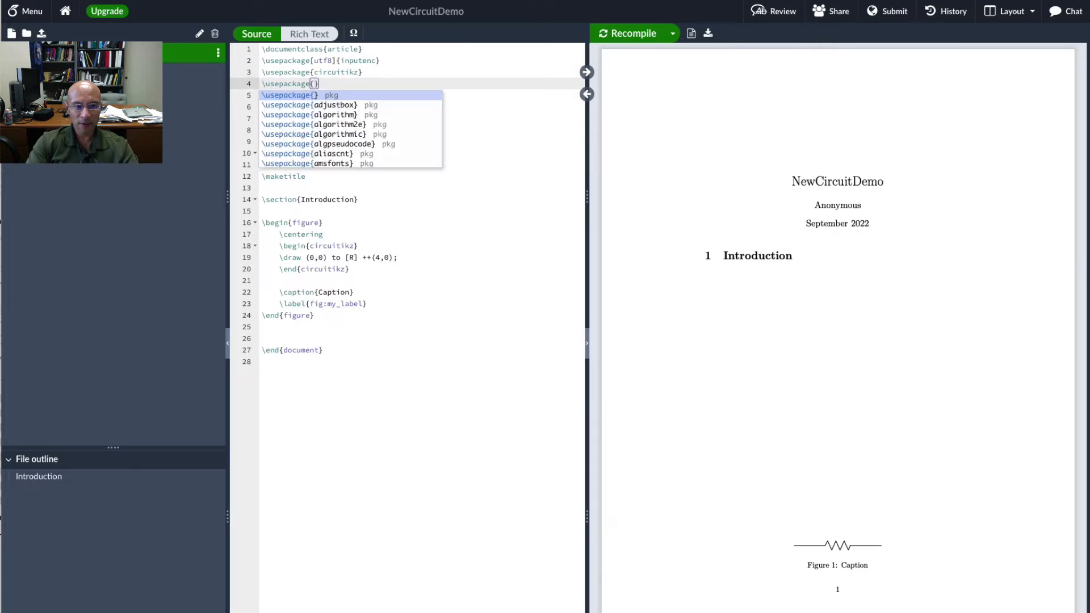
pyautogui.write('siunitx')
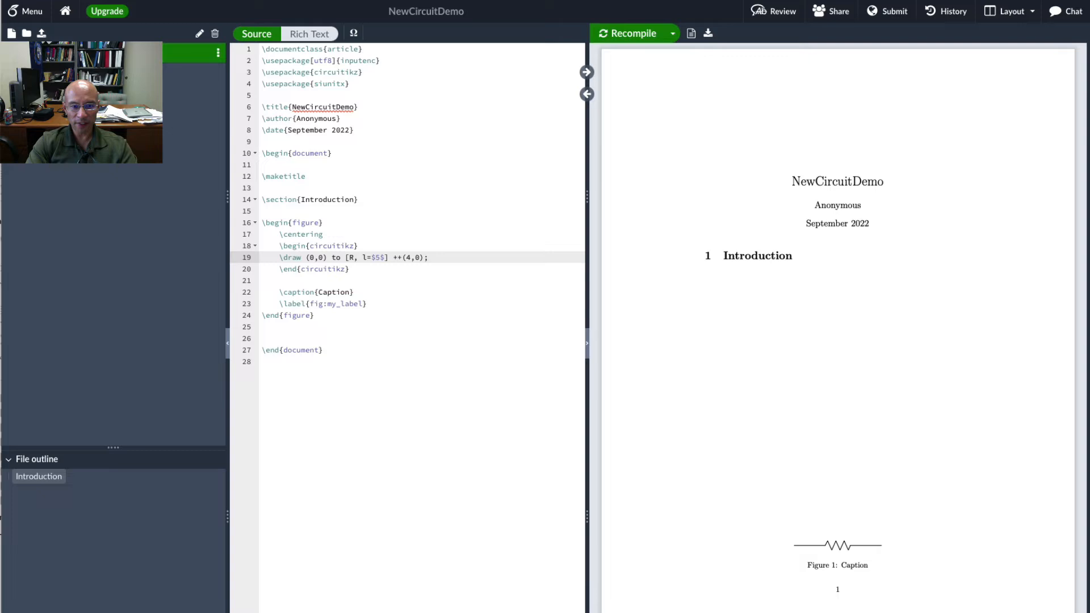
pyautogui.write('\\;')
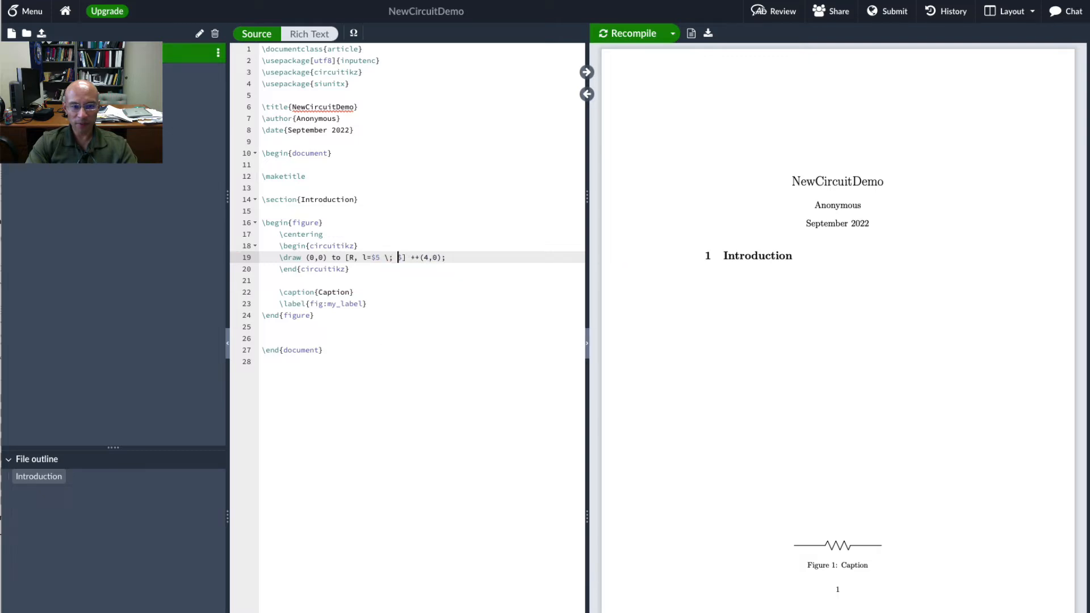
pyautogui.write('\\text{k}')
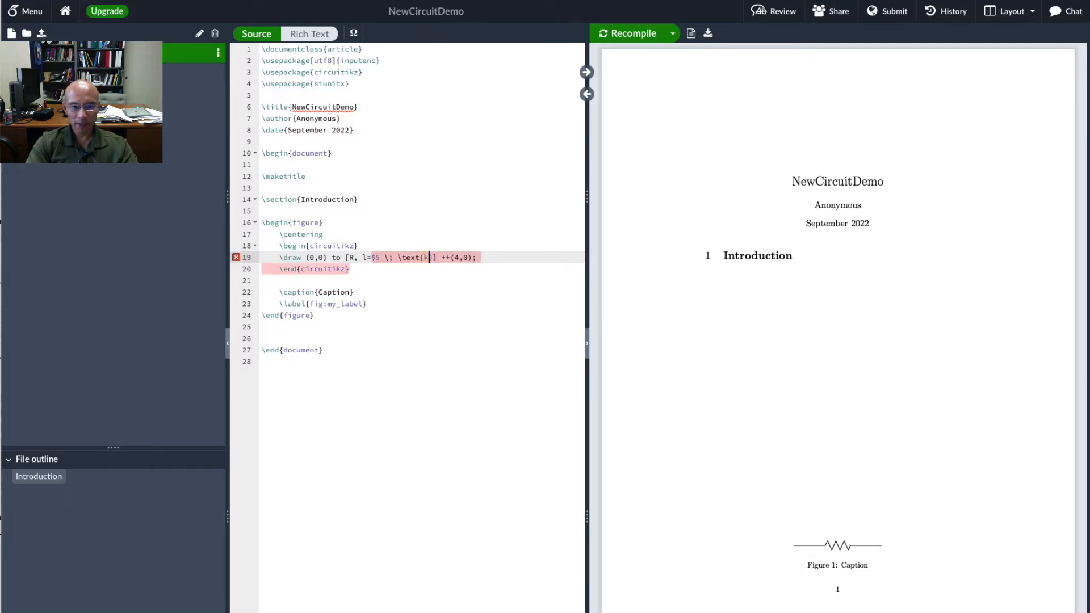
pyautogui.write('\\Omega$')
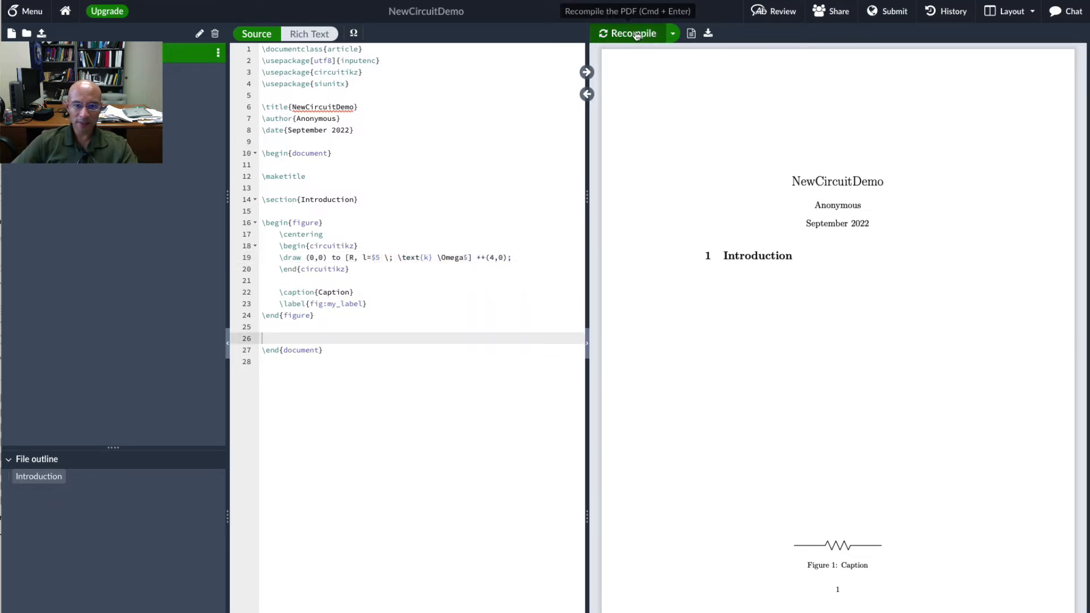
pyautogui.click(632, 33)
pyautogui.write('to [R] ++(-4')
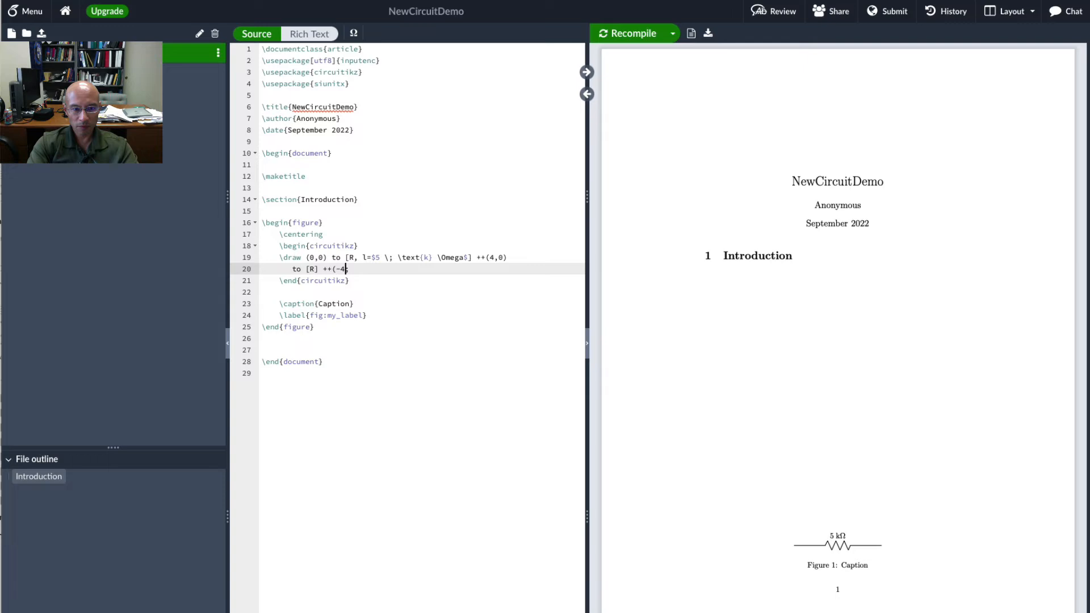
# Step: Extend the path downward ++(0,-4) with a second resistor labelled \SI{3}{\mega\ohm} and recompile
pyautogui.write(',0);')
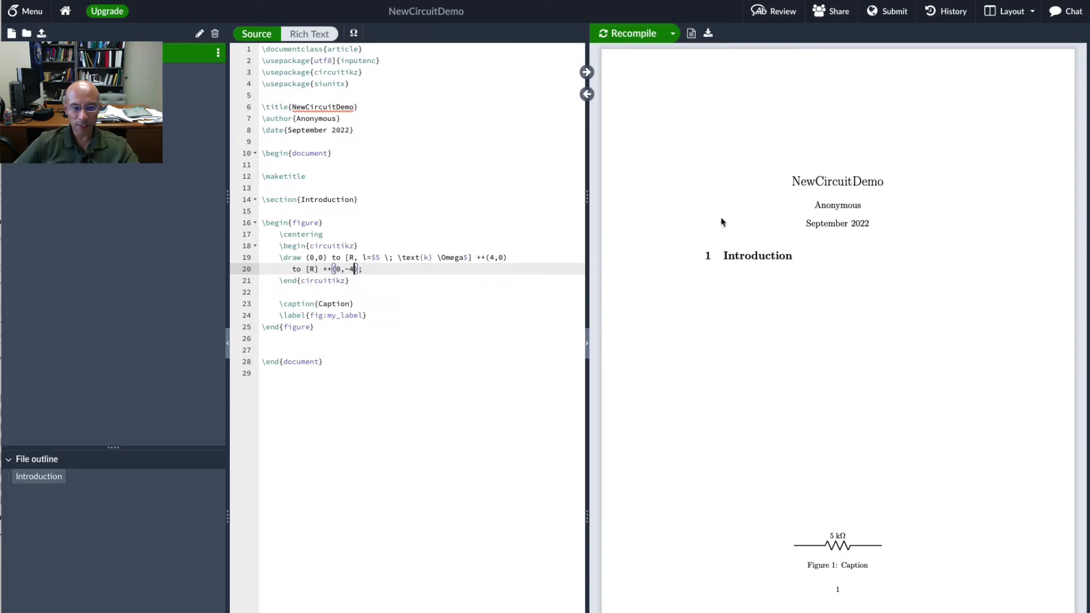
pyautogui.click(631, 33)
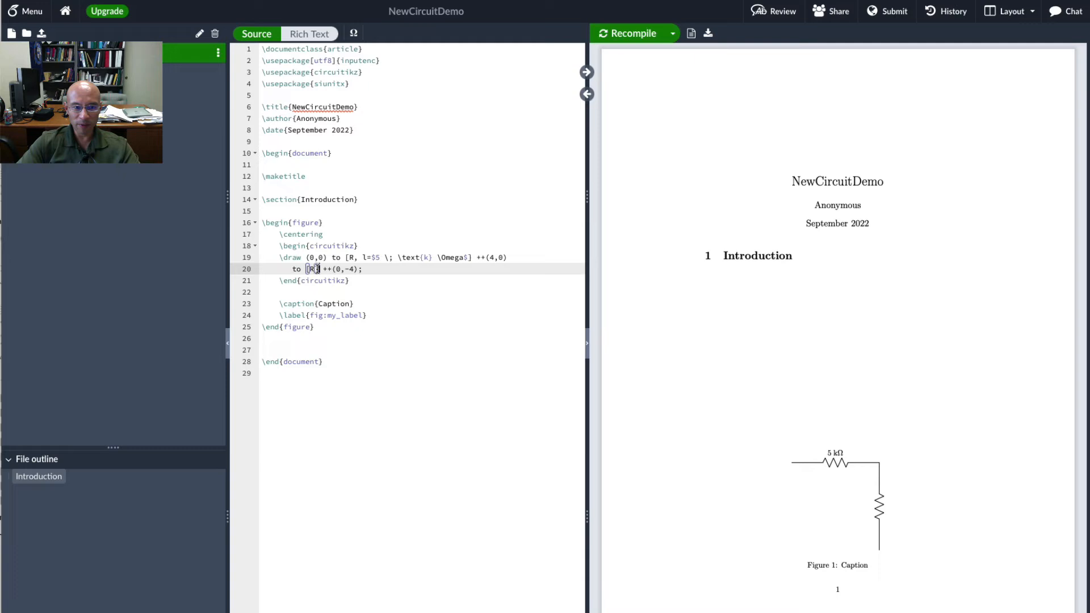
pyautogui.write(', l=')
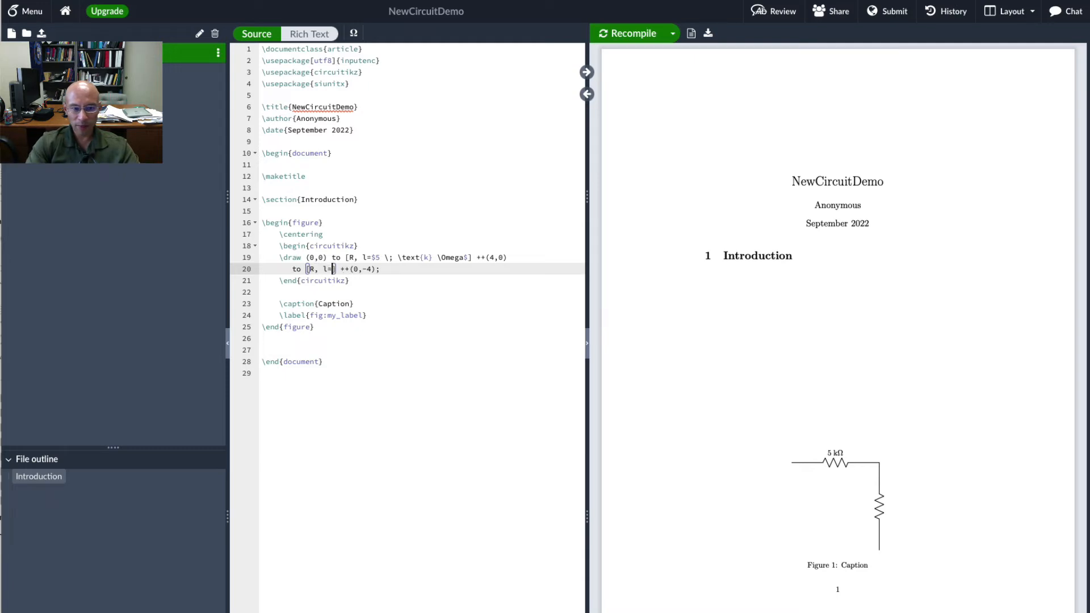
pyautogui.write('\\SI{}{')
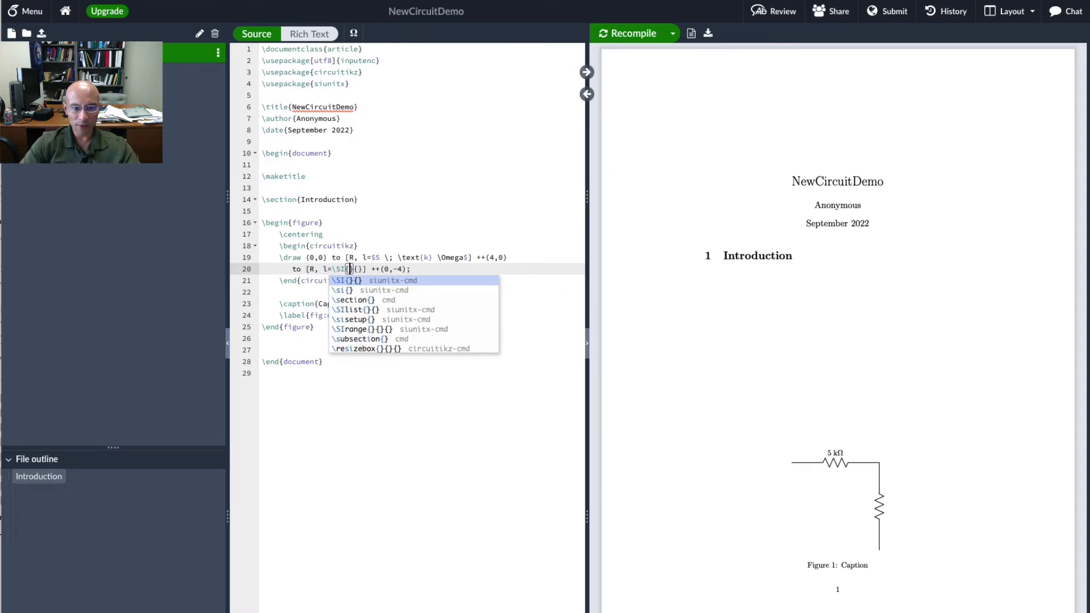
pyautogui.write('3')
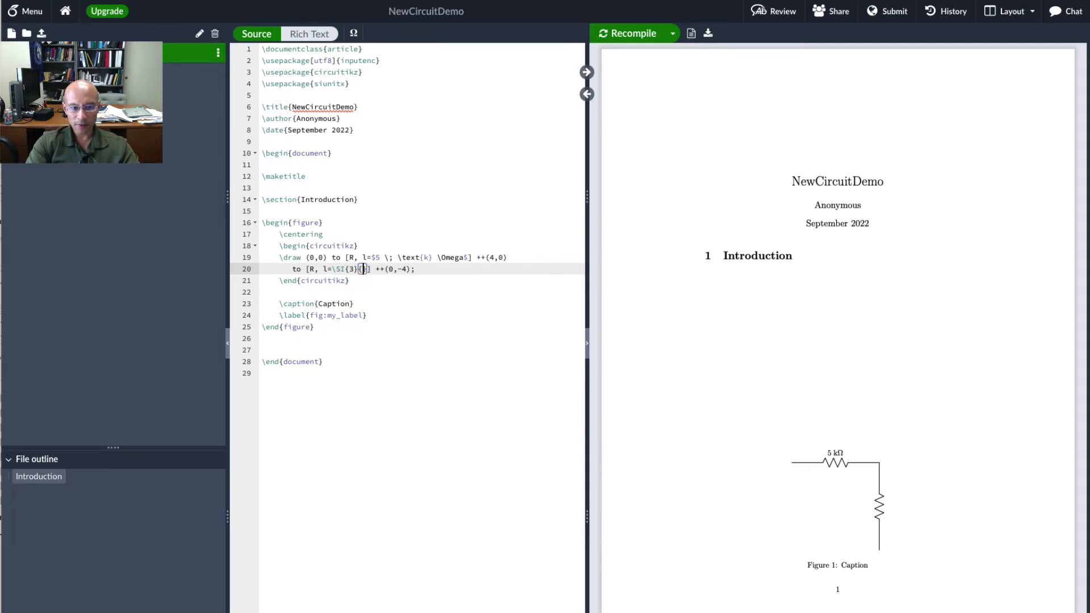
pyautogui.write('\\ohm')
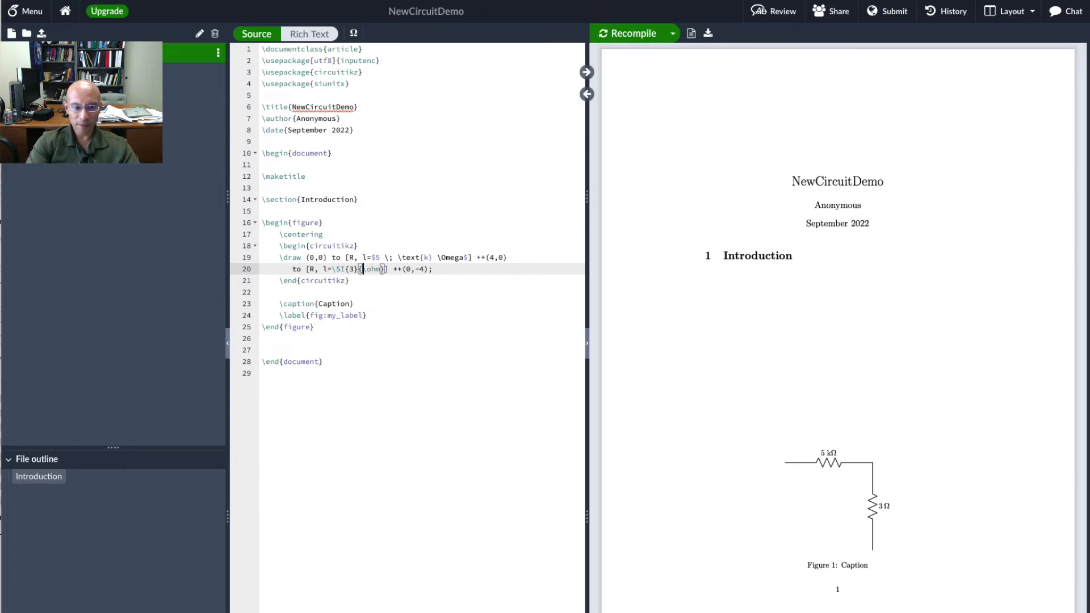
pyautogui.write('Mega')
pyautogui.write('to [I, l=];')
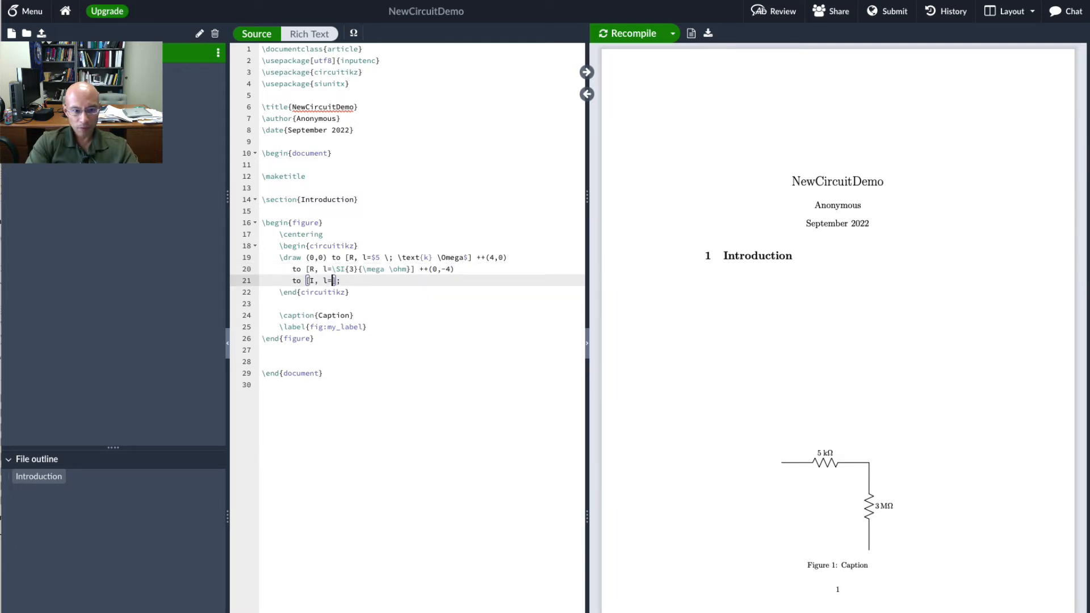
# Step: Append a current source [I, l=\SI{2}{\milli \amp}] ++(-4,0); along the bottom and recompile
pyautogui.write('=\\SI{2}{\\milli \\amp}] ++(')
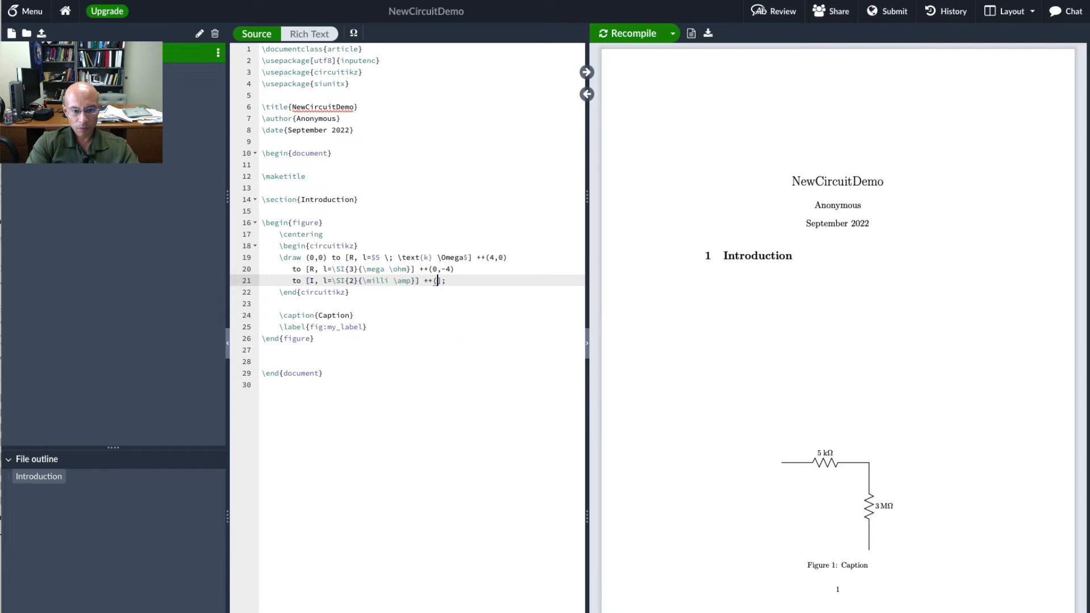
pyautogui.write('-4,0')
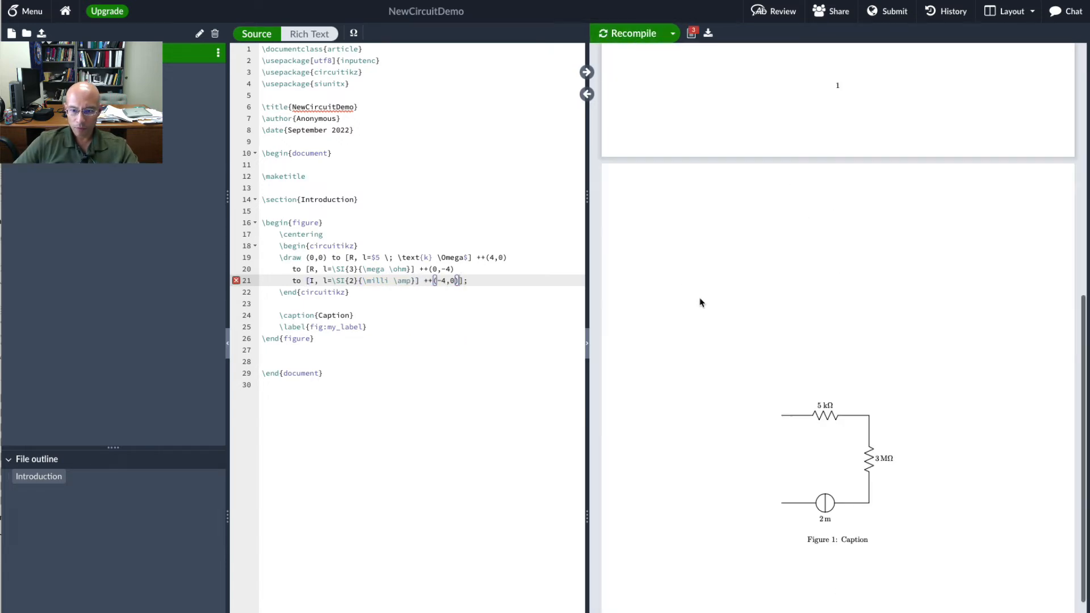
pyautogui.scroll(-3)
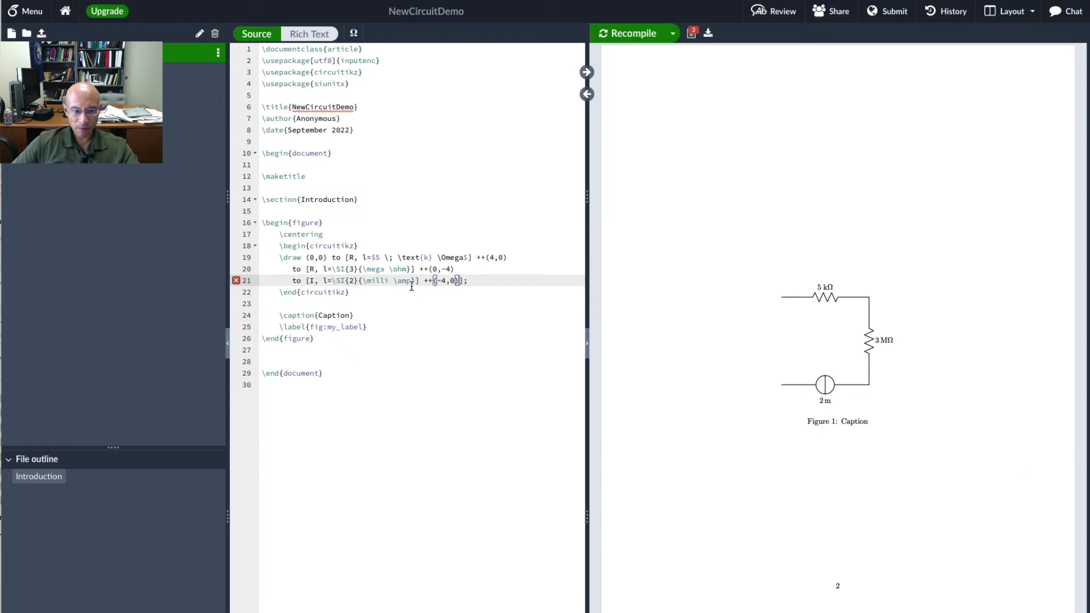
pyautogui.click(631, 33)
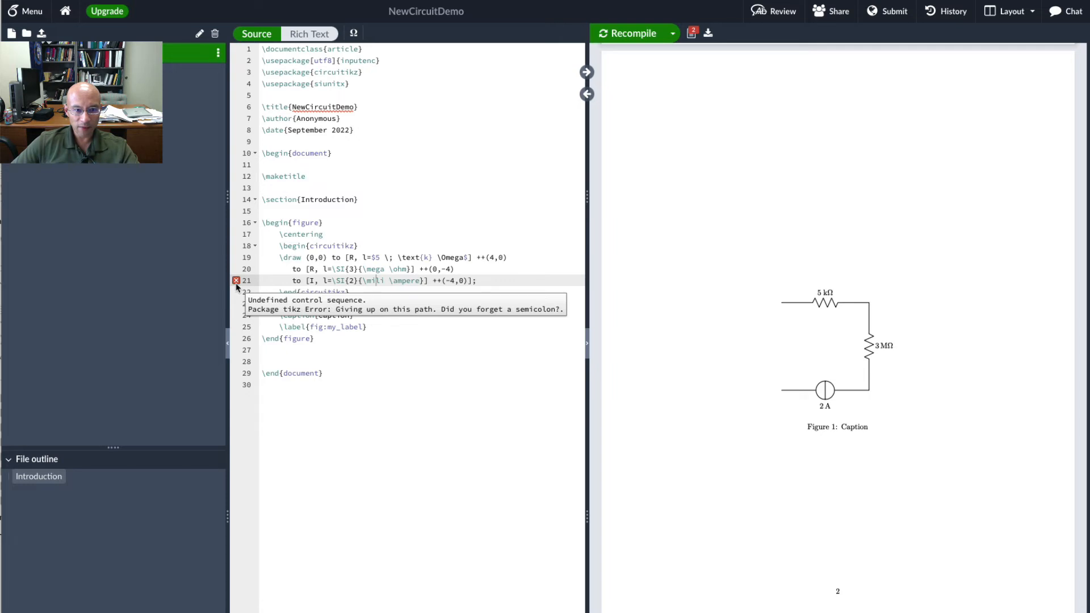
pyautogui.moveTo(423, 281)
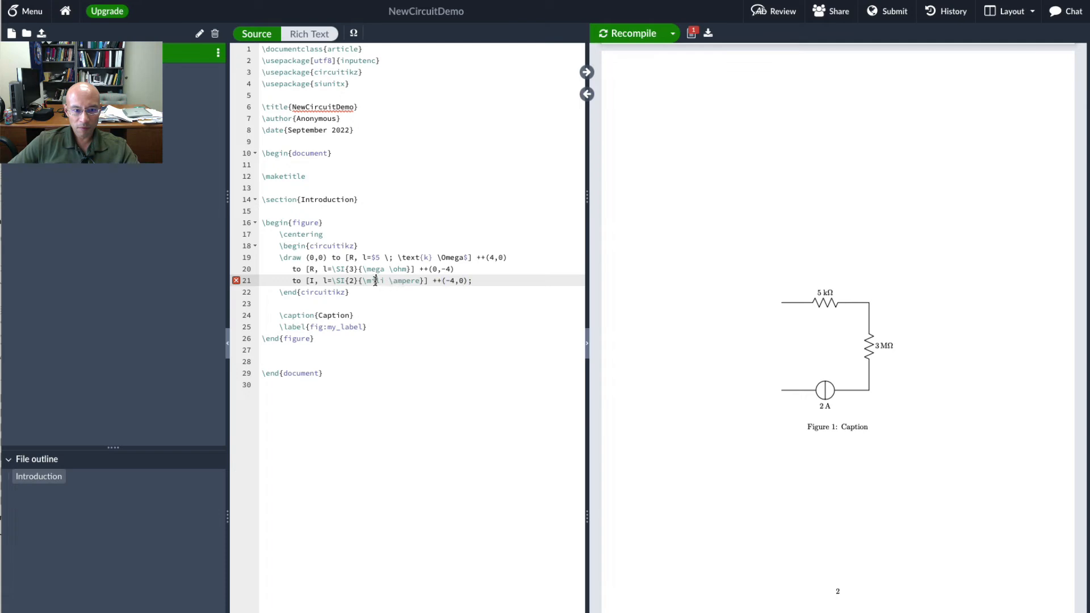
# Step: Correct \mili to \milli so the current source reads 2 mA and recompile without errors
pyautogui.write('milli')
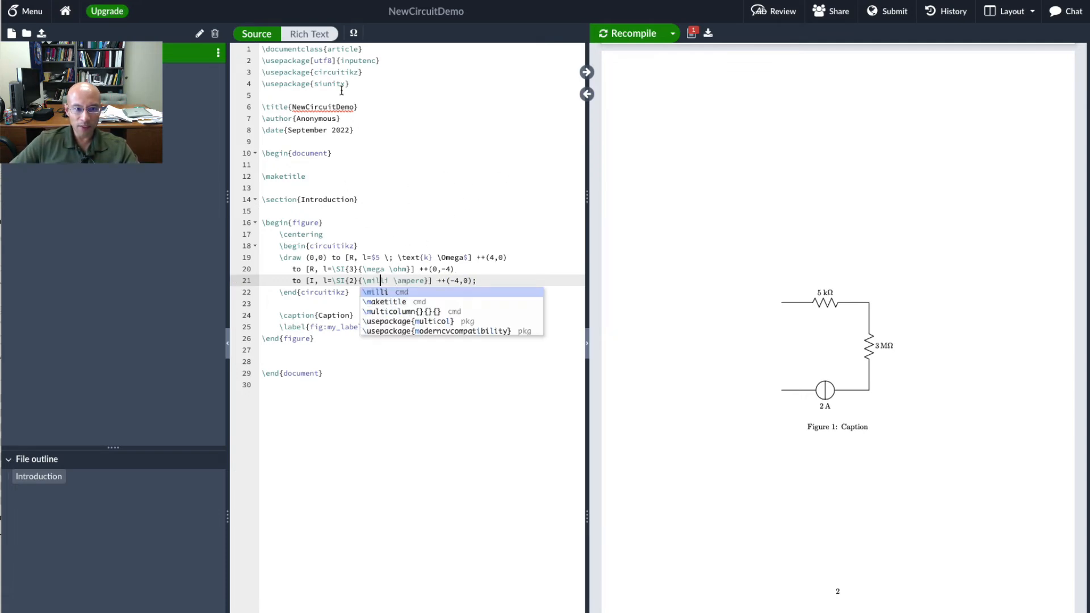
pyautogui.click(631, 33)
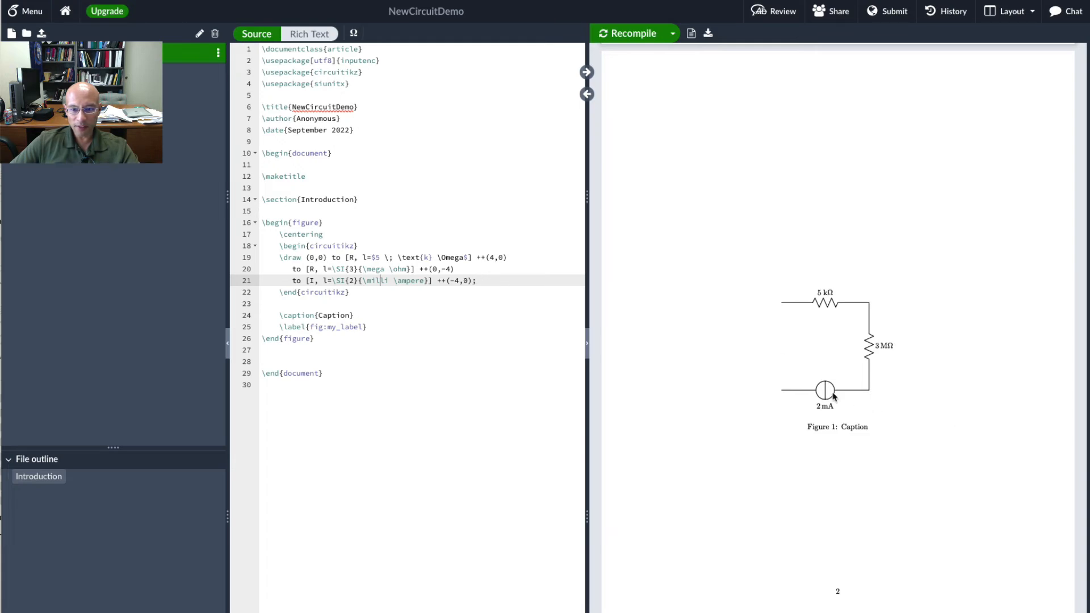
pyautogui.moveTo(822, 402)
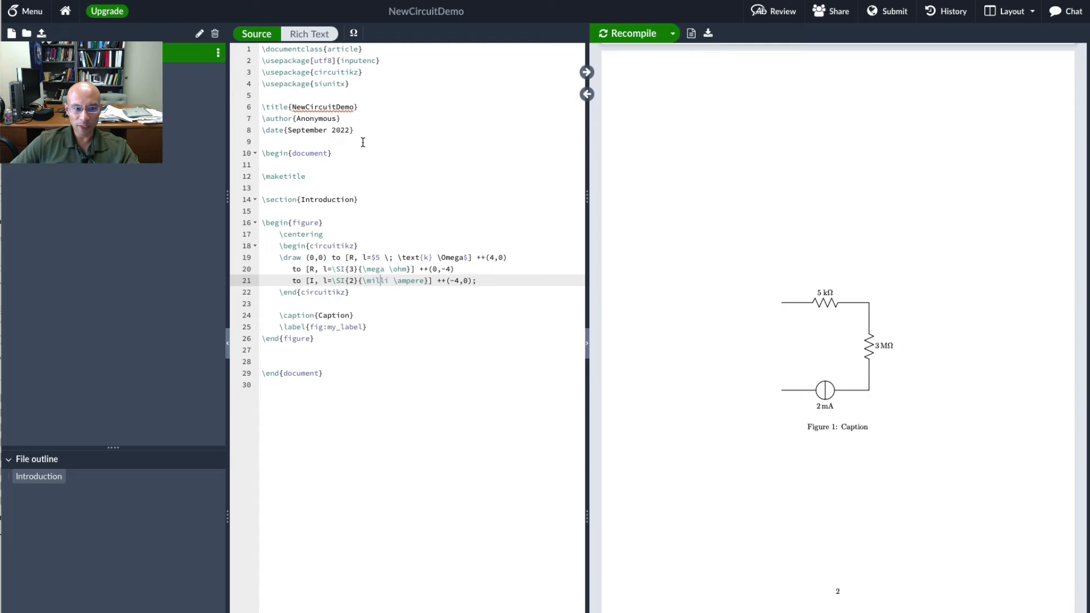
pyautogui.moveTo(390, 226)
pyautogui.write('[e')
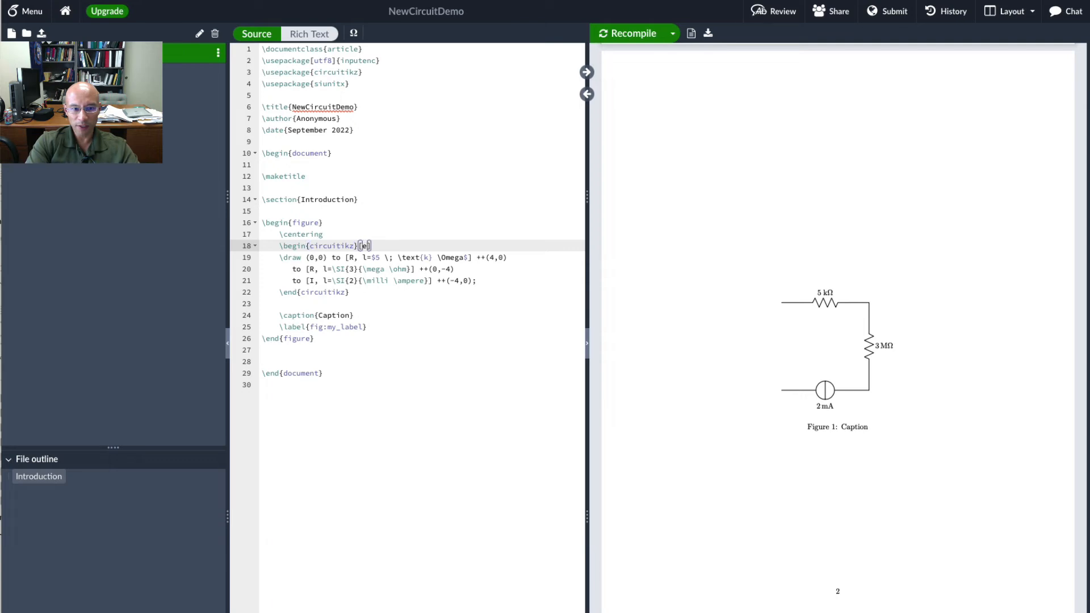
# Step: Give the circuitikz environment the [american] option and recompile
pyautogui.write('american')
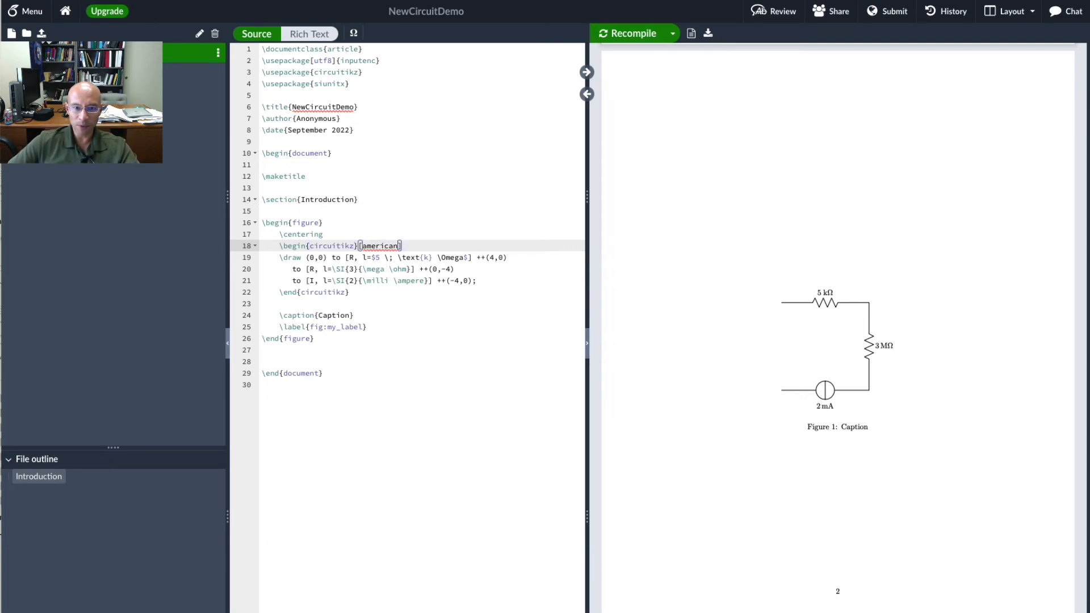
pyautogui.click(629, 33)
pyautogui.write('to [V] ++(0,4);')
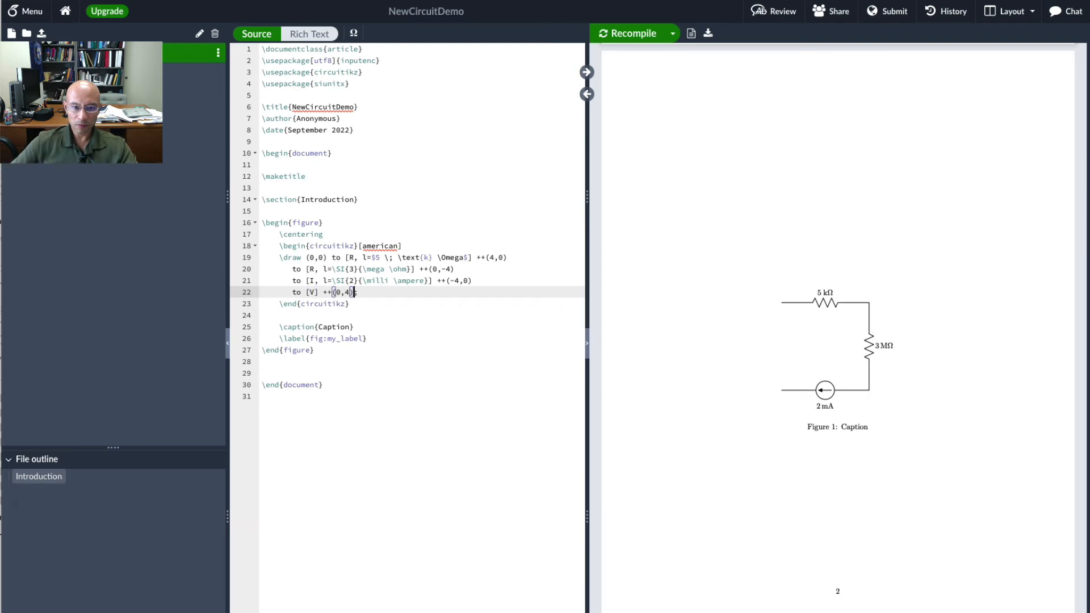
# Step: Add a voltage source path (0,0) to [V] ++(0,-4); closing the loop on the left and recompile
pyautogui.click(630, 33)
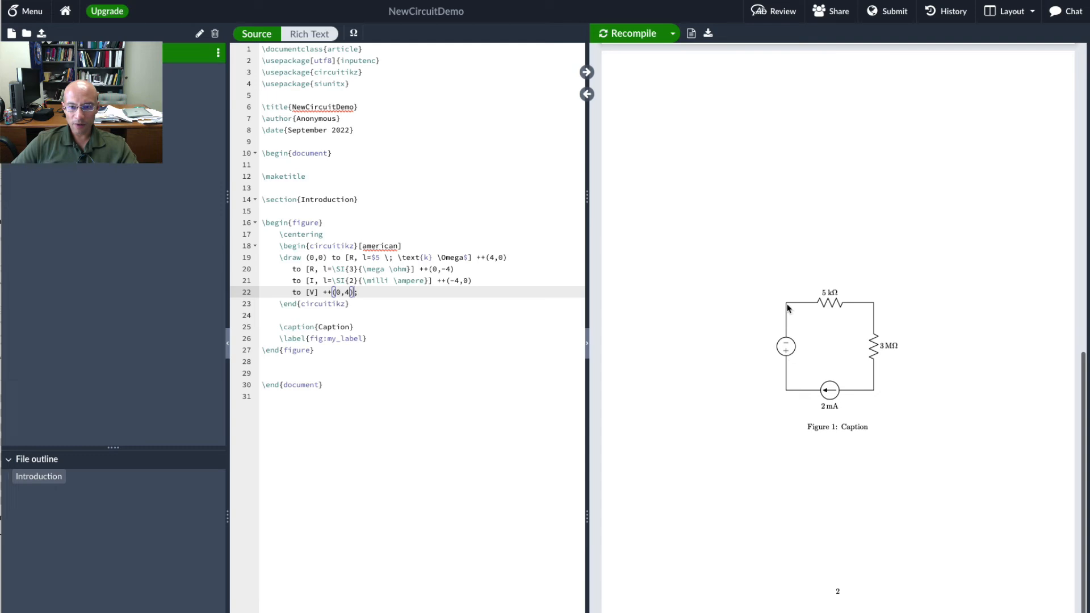
pyautogui.moveTo(779, 302)
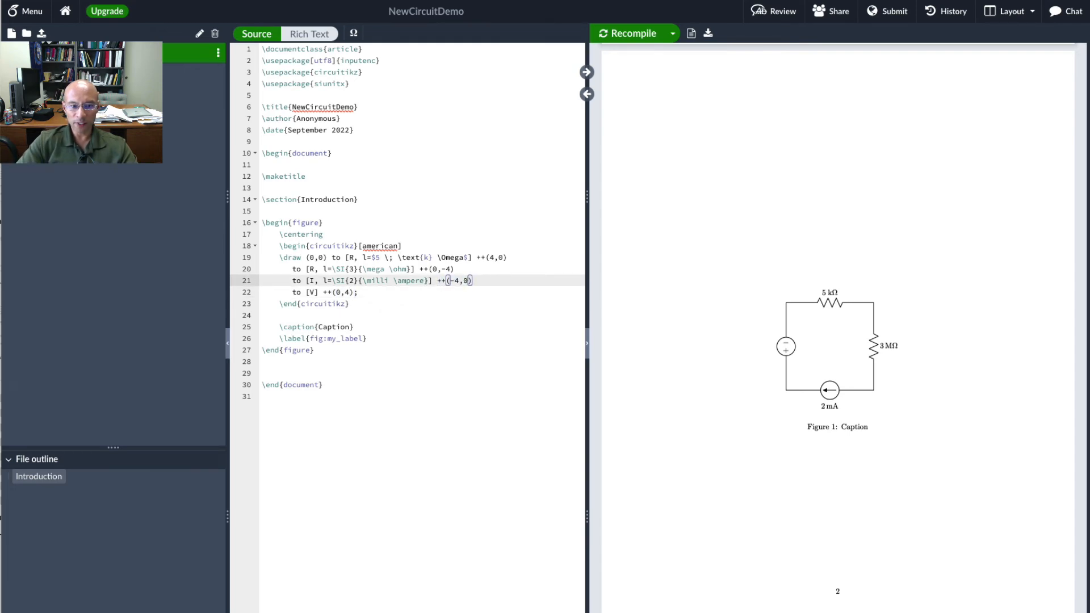
pyautogui.press('Enter')
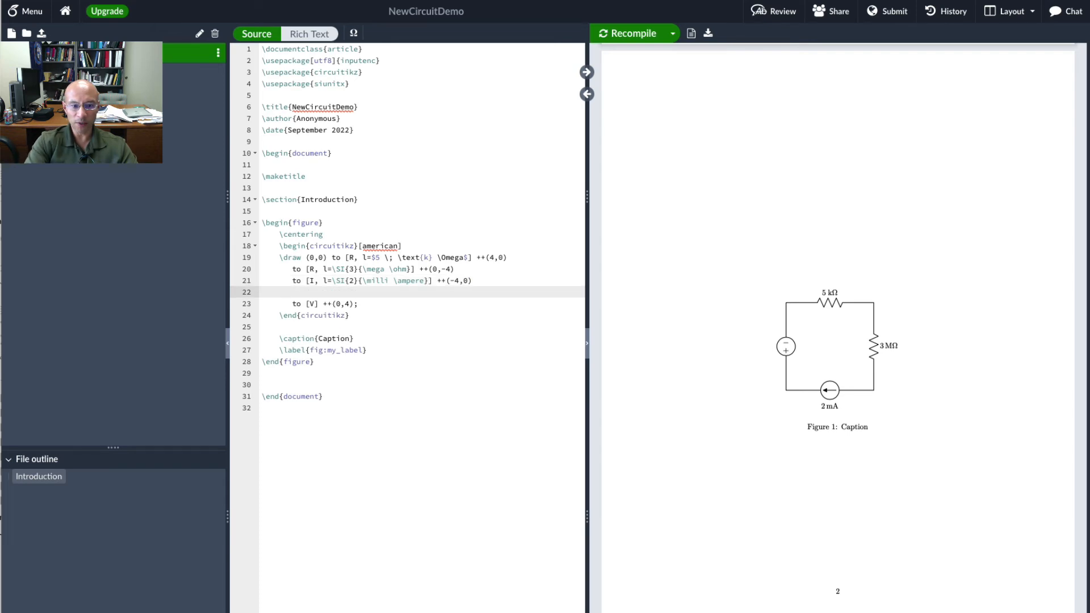
pyautogui.write('(0,0')
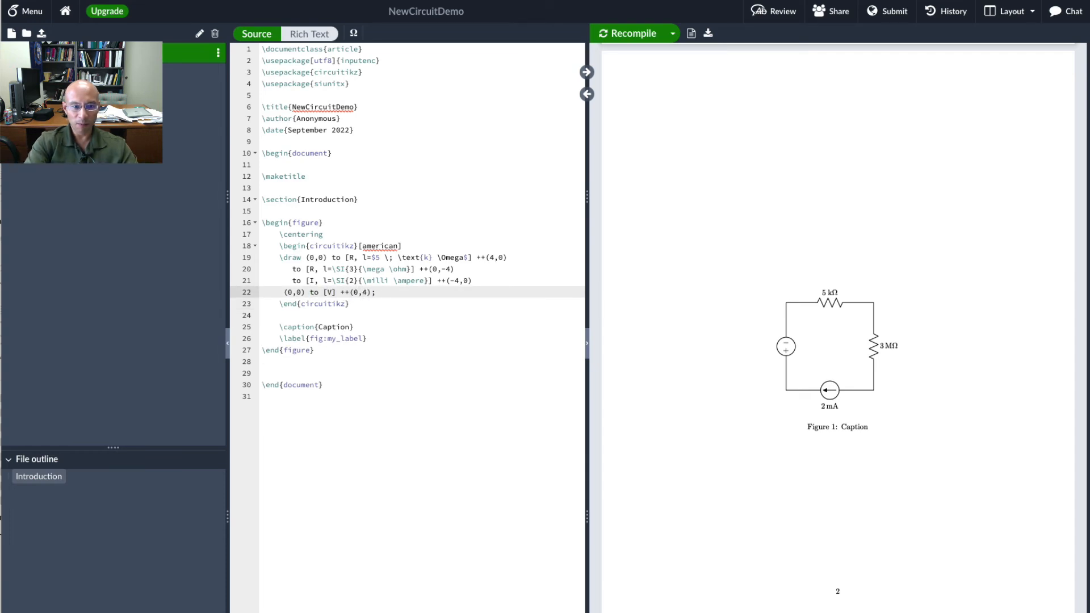
pyautogui.write('-')
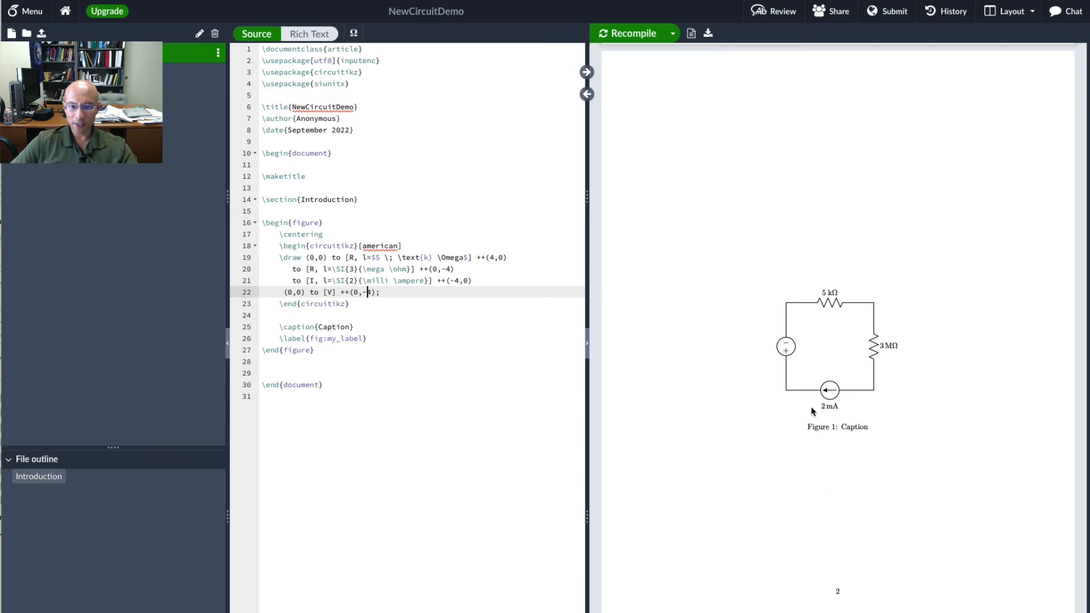
pyautogui.moveTo(784, 385)
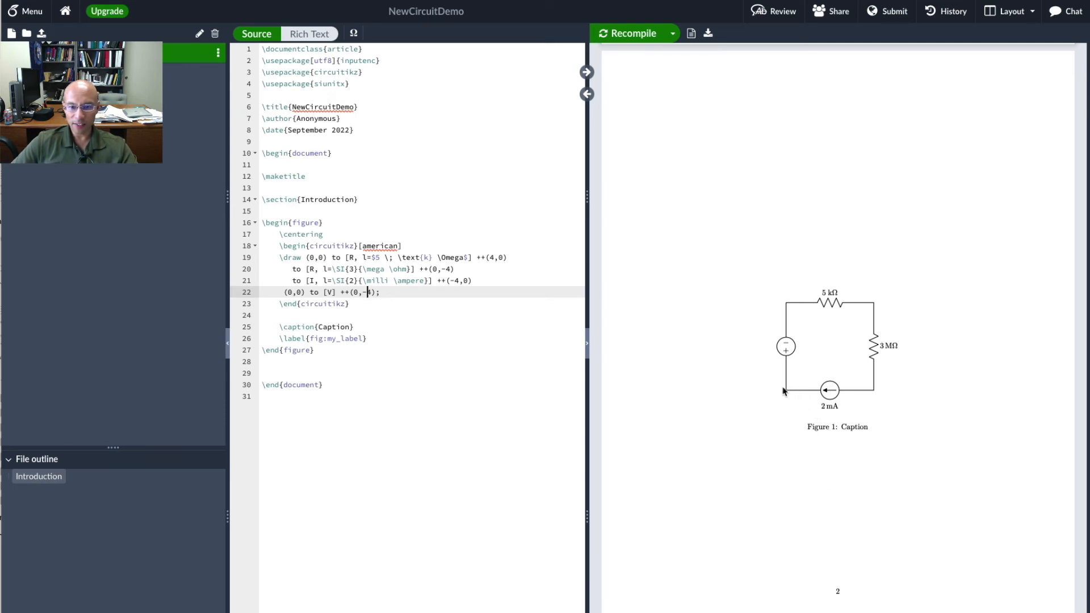
pyautogui.moveTo(770, 477)
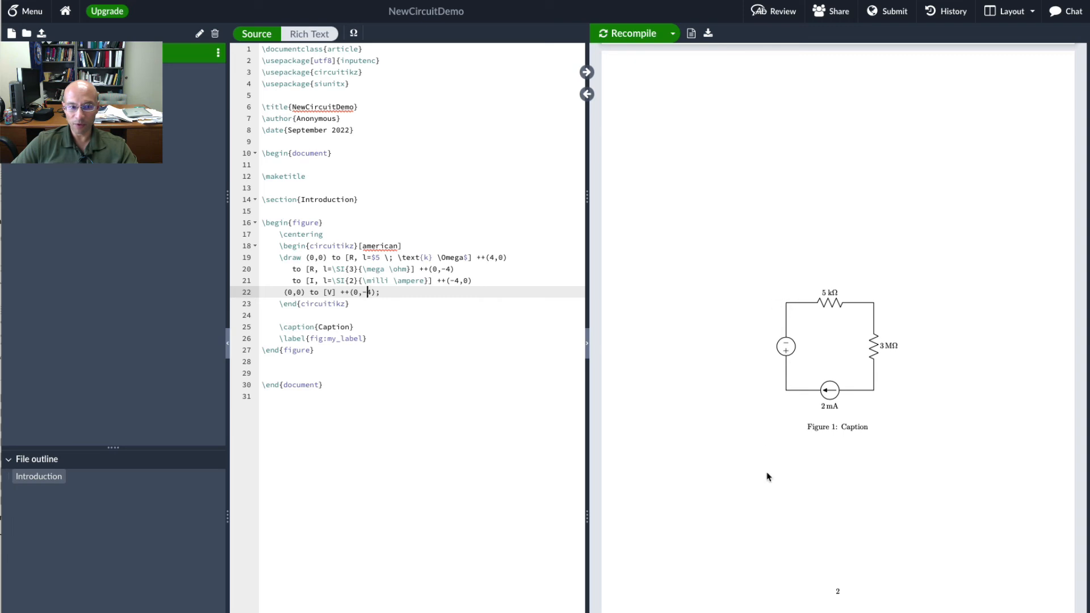
pyautogui.moveTo(791, 301)
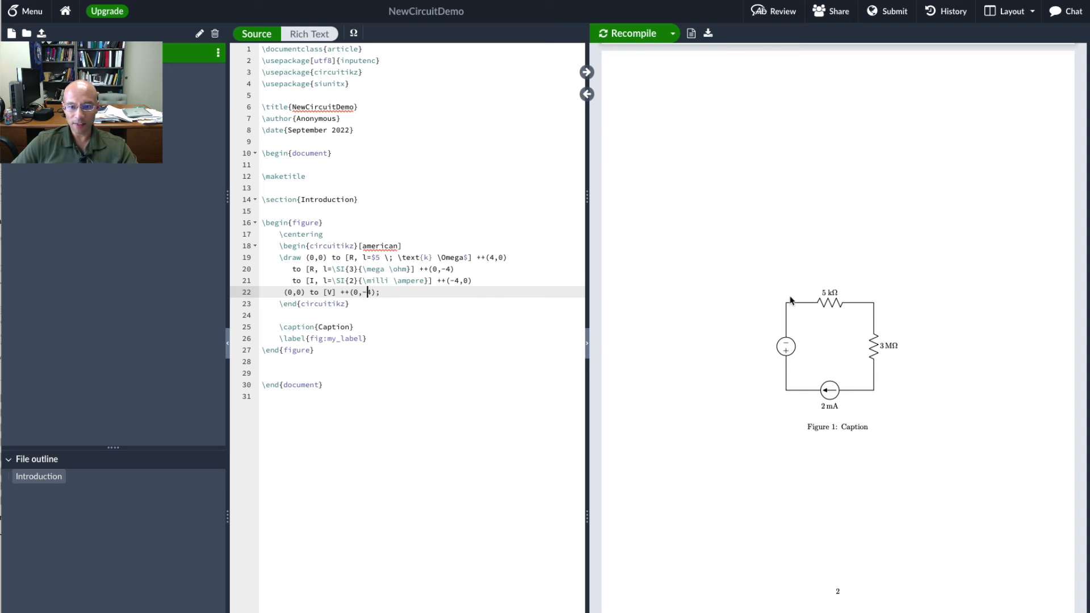
pyautogui.moveTo(797, 407)
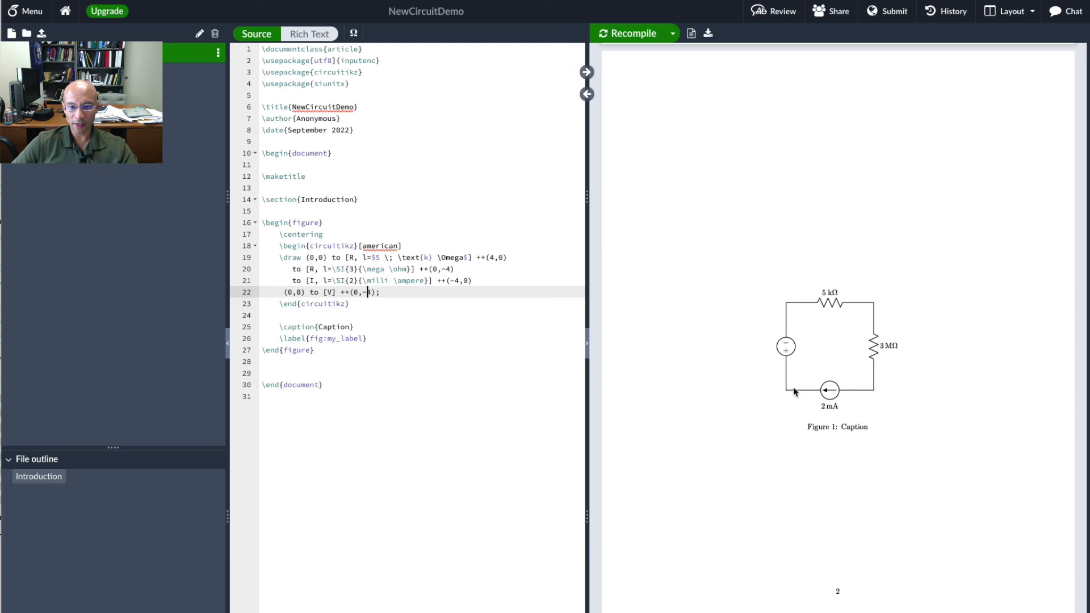
pyautogui.moveTo(856, 384)
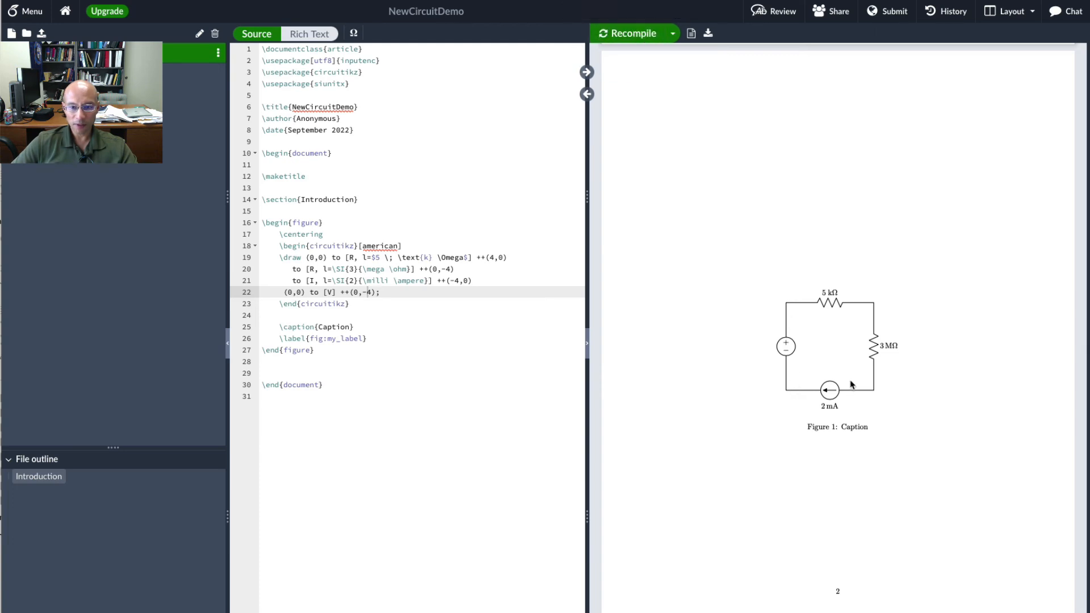
pyautogui.moveTo(495, 303)
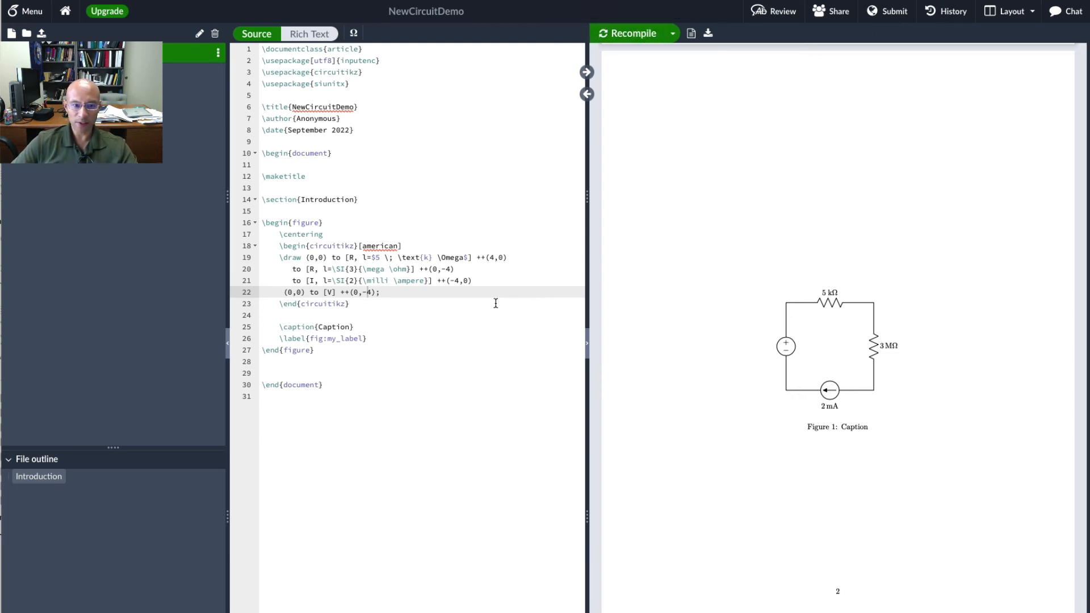
# Step: Label the voltage source 5 V with l_=\SI{5}{\volt} on its outer left side and recompile
pyautogui.doubleClick(330, 292)
pyautogui.write(', l=')
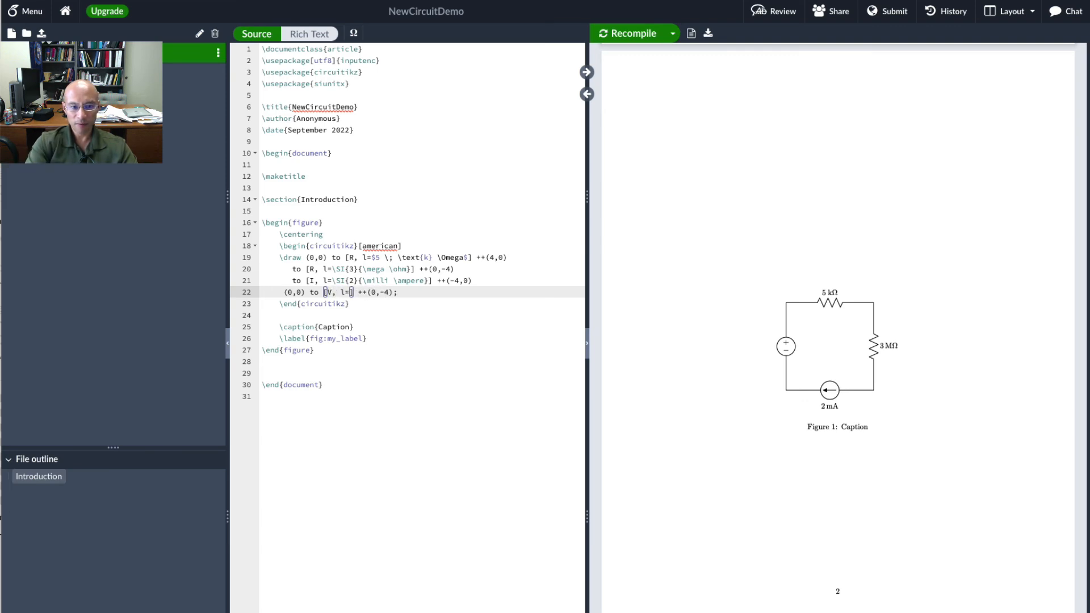
pyautogui.write('\\SI{5}\\volt')
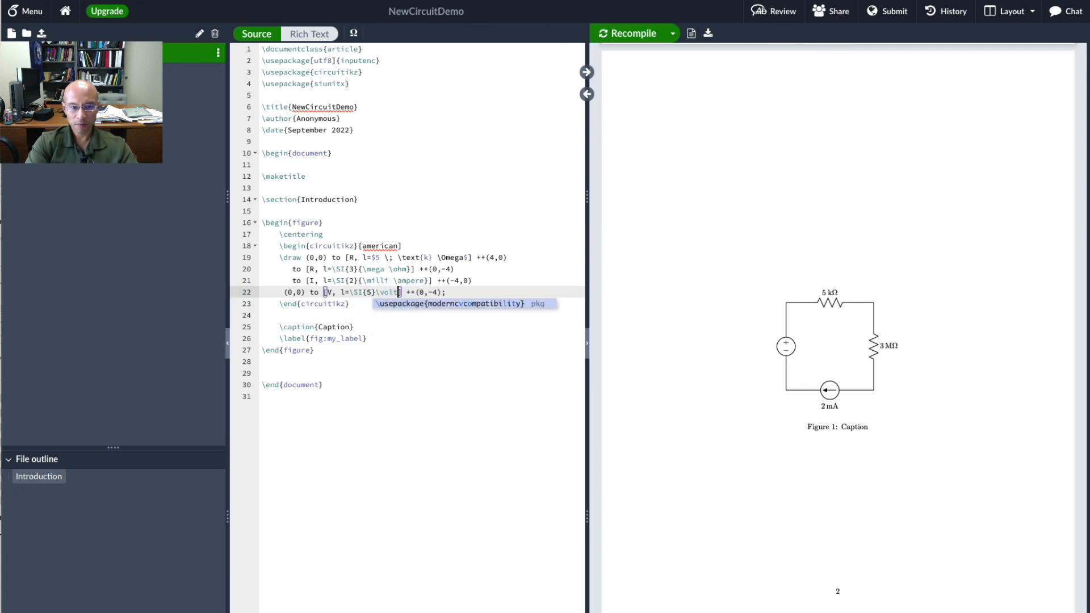
pyautogui.click(631, 33)
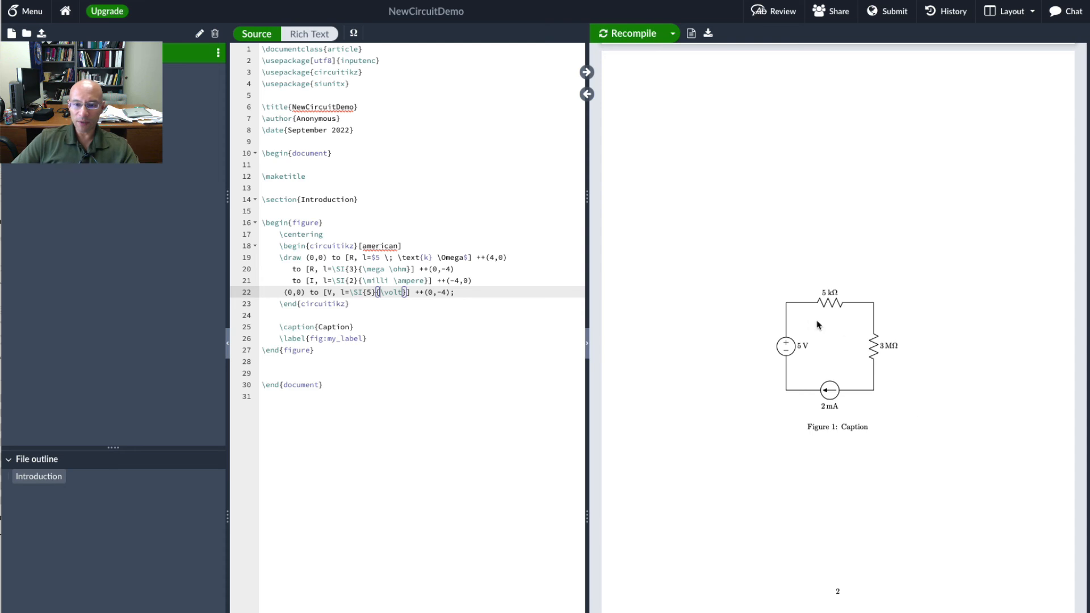
pyautogui.moveTo(497, 331)
pyautogui.write('_')
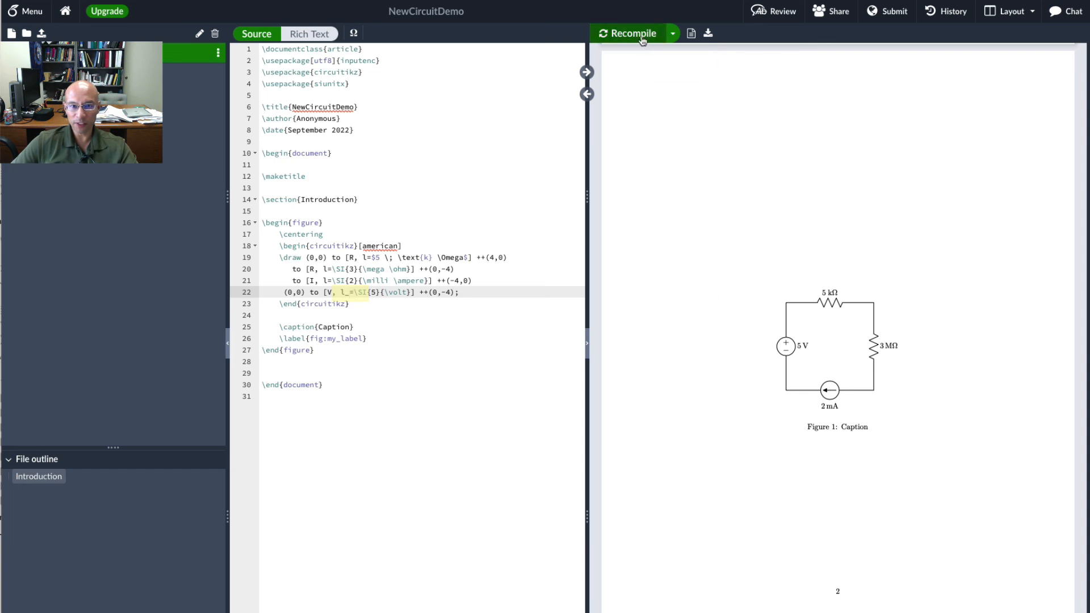
pyautogui.click(634, 33)
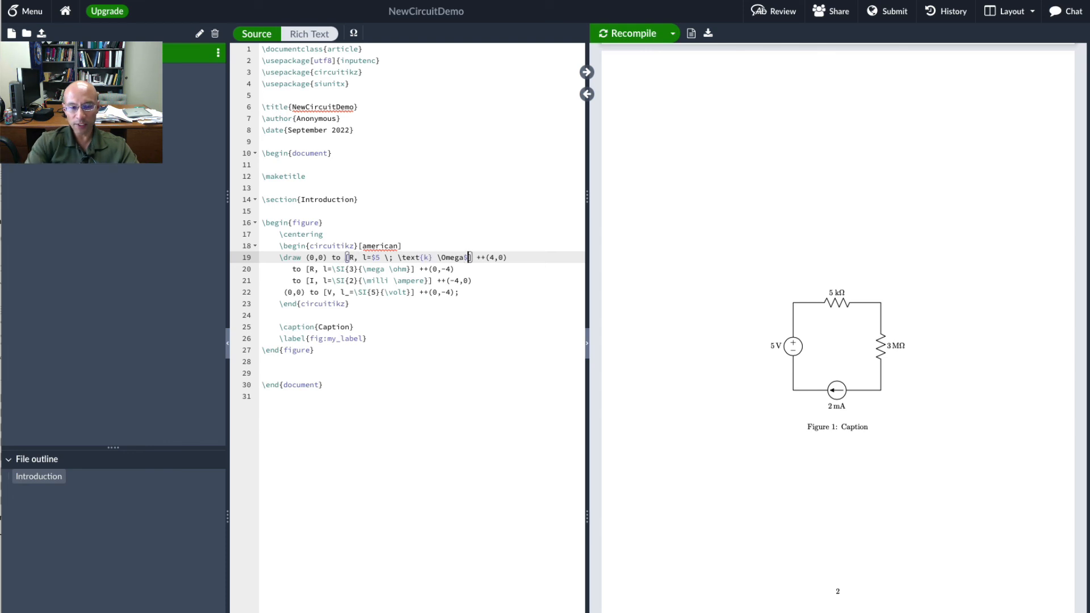
# Step: Label the 5 kΩ resistor with voltage v=$v_1$ on line 19 and recompile
pyautogui.write(', v=')
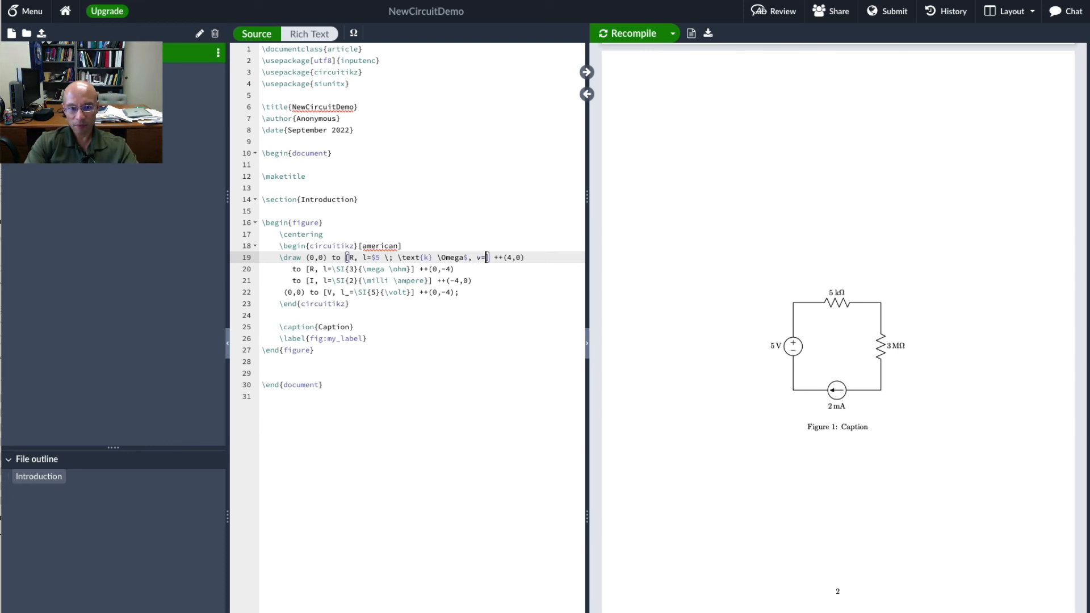
pyautogui.write('$v_1$')
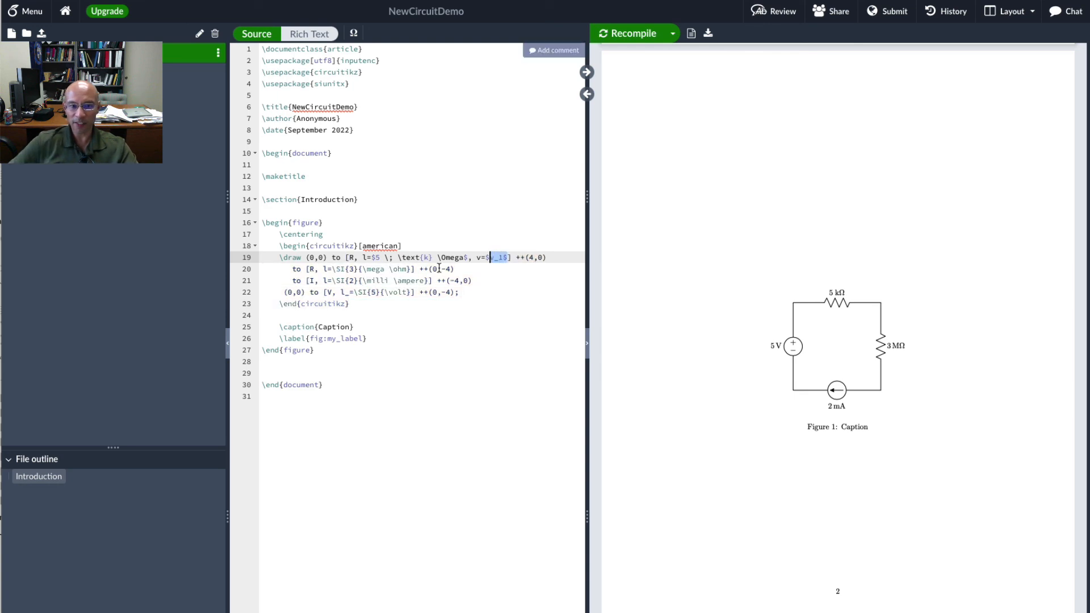
pyautogui.click(629, 33)
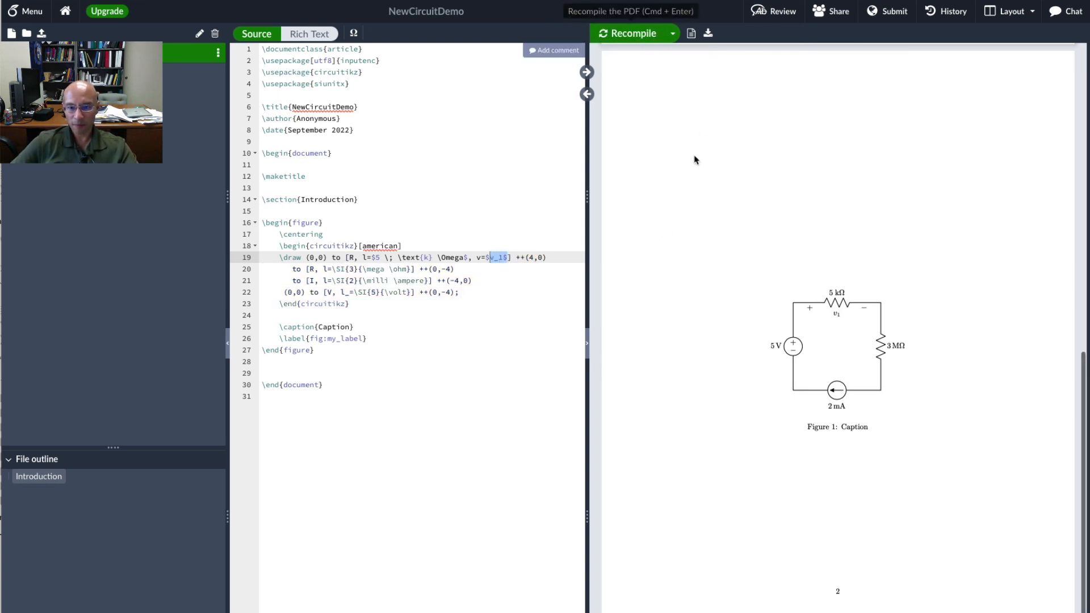
pyautogui.moveTo(956, 384)
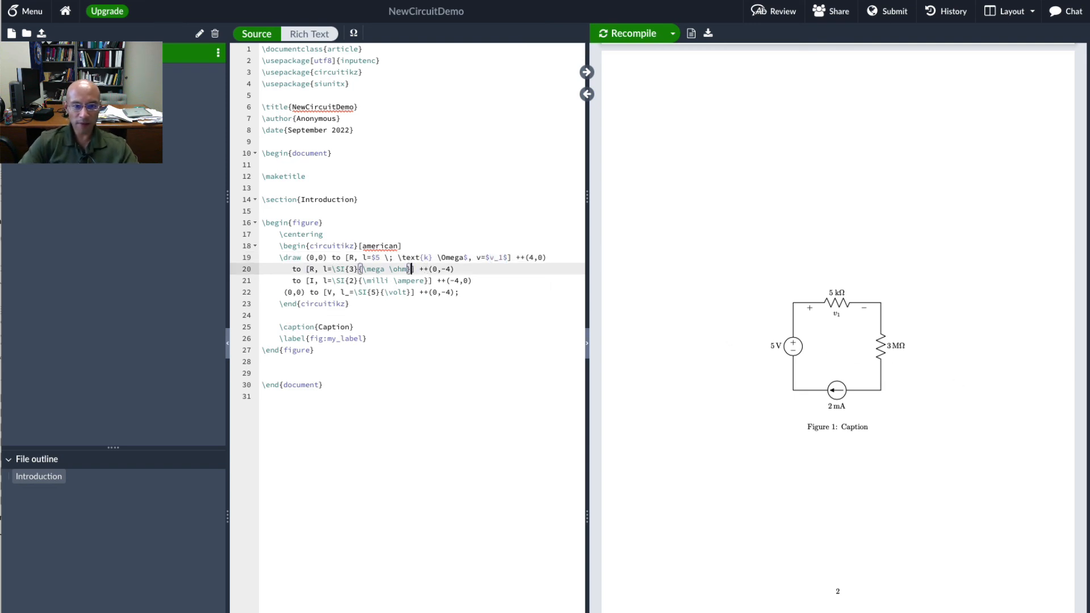
# Step: Label the 3 MΩ resistor with v=\SI{3}{\volt} on line 20, recompile, and select that option text
pyautogui.write(', v=\\SI{3}')
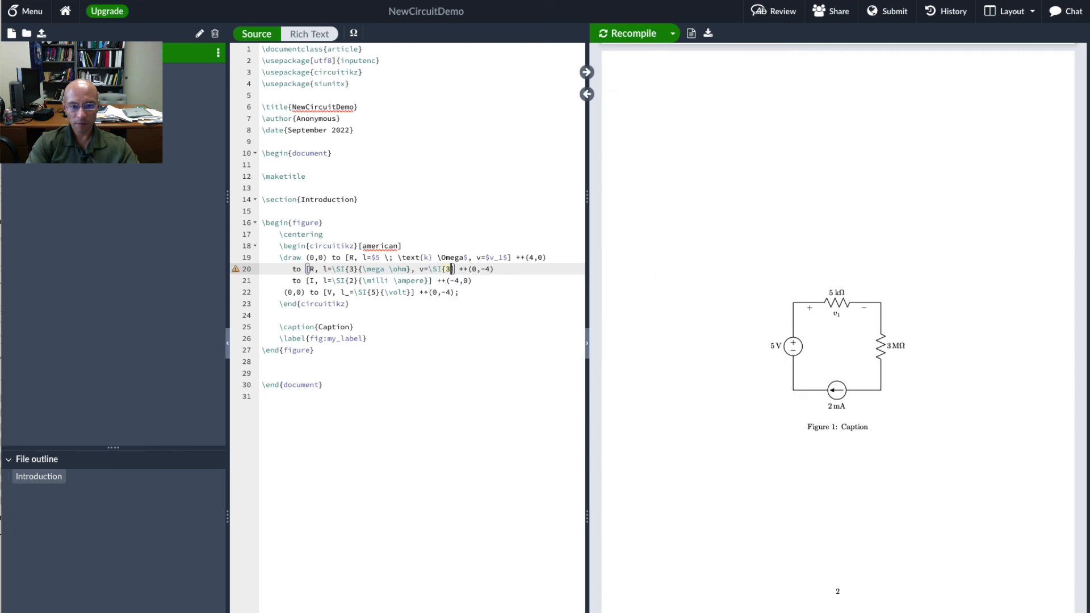
pyautogui.click(631, 33)
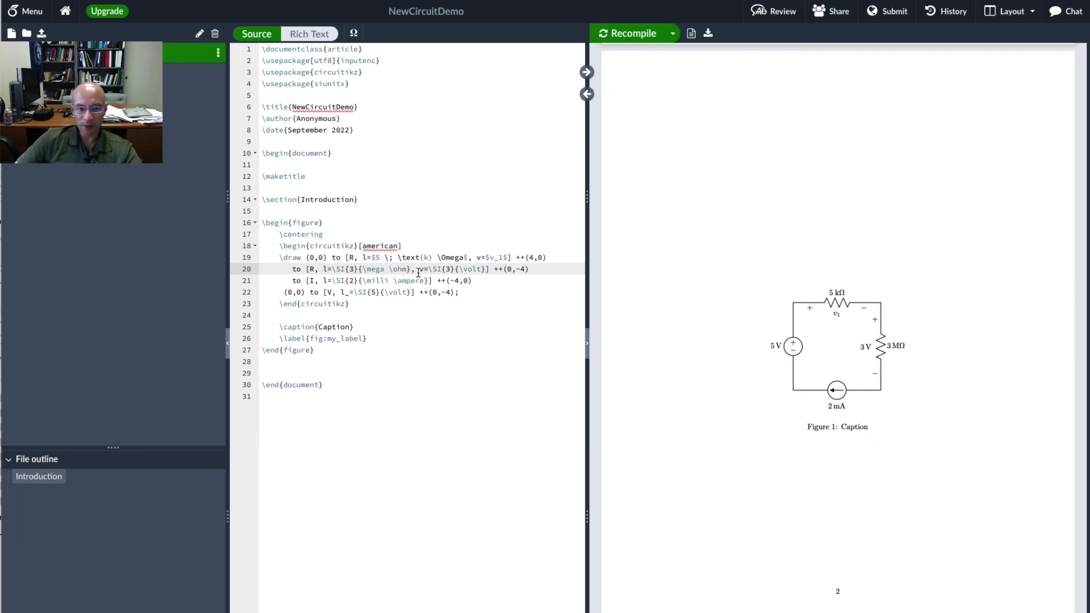
pyautogui.moveTo(416, 270); pyautogui.dragTo(459, 269)
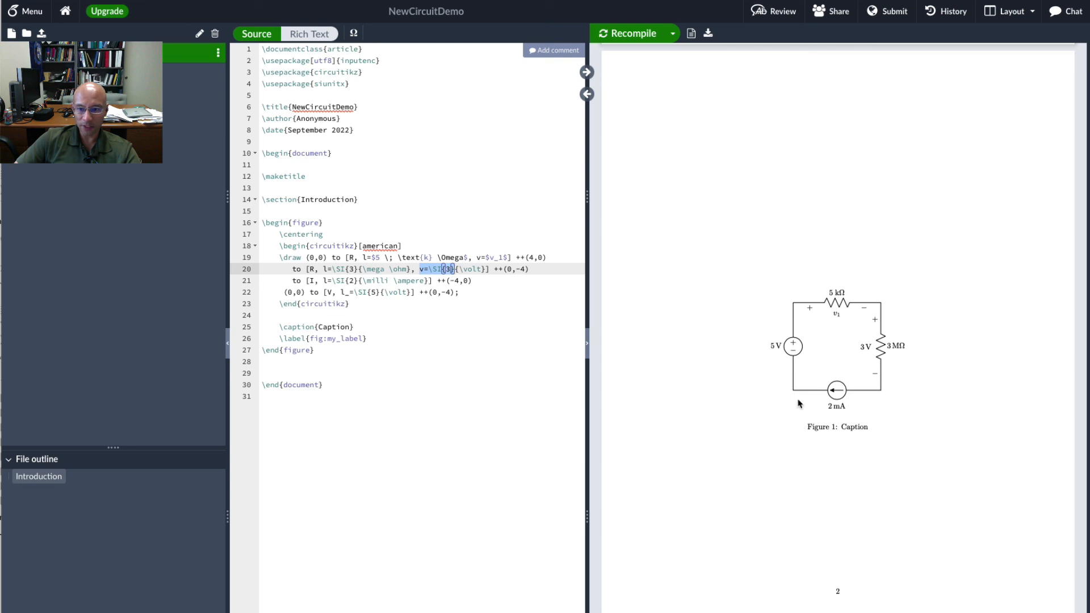